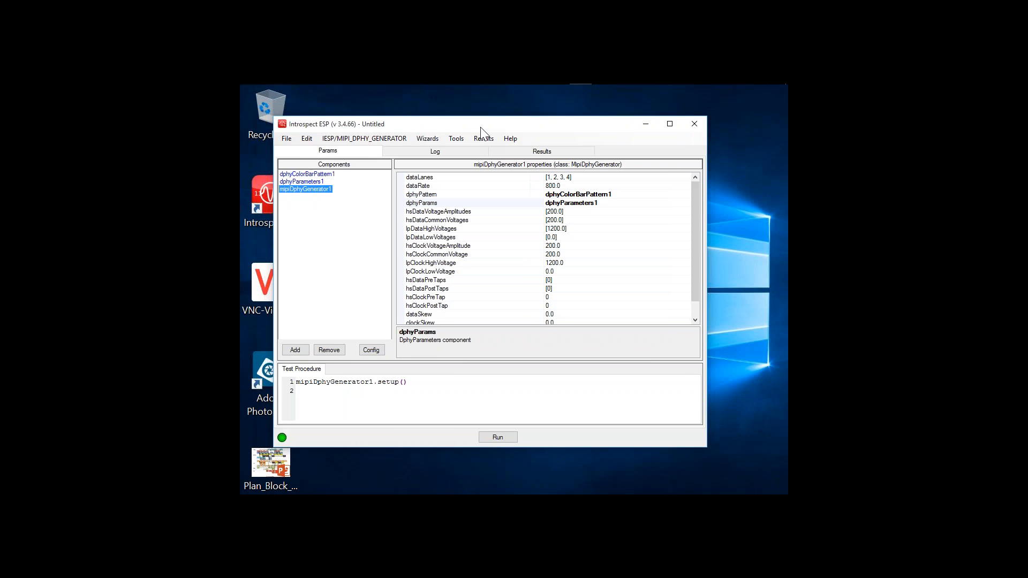
pyautogui.moveTo(455, 233)
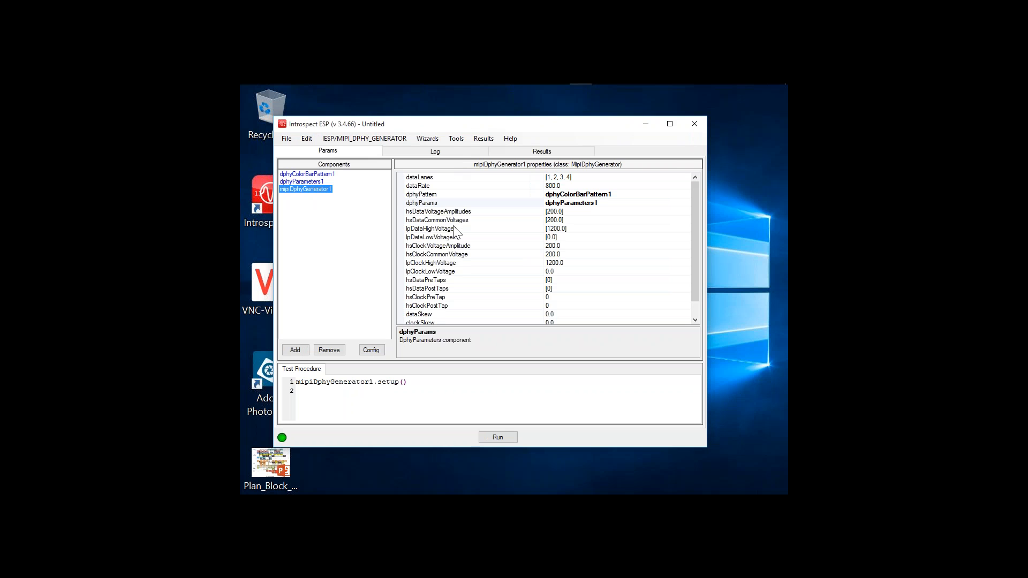
pyautogui.moveTo(318, 321)
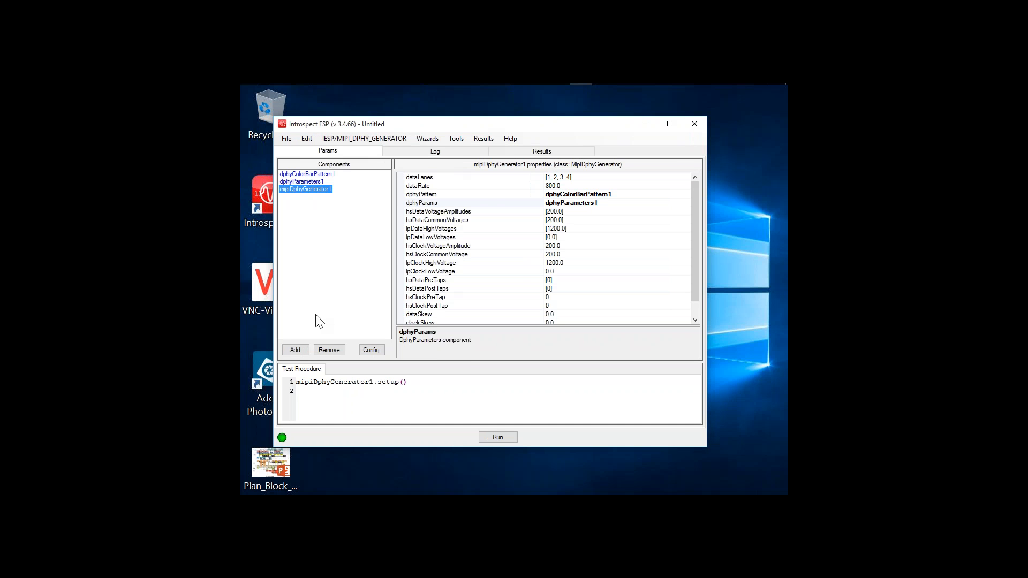
pyautogui.moveTo(338, 181)
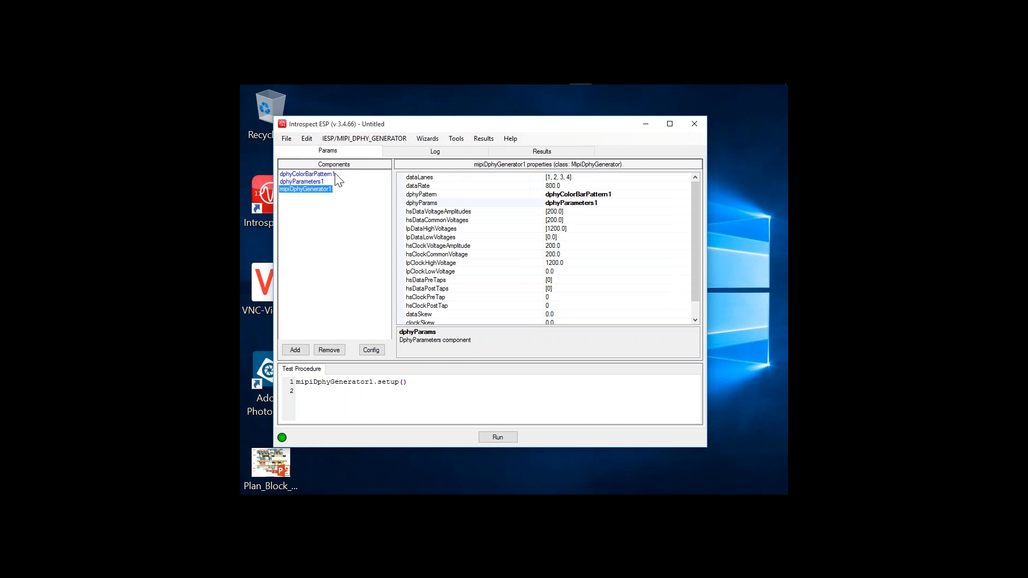
pyautogui.moveTo(476, 312)
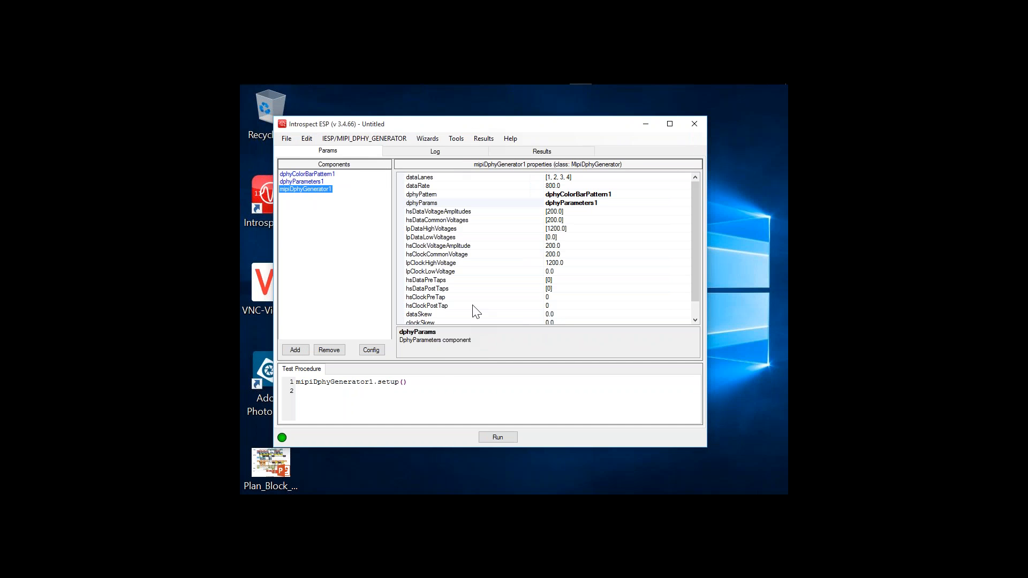
pyautogui.moveTo(289, 383)
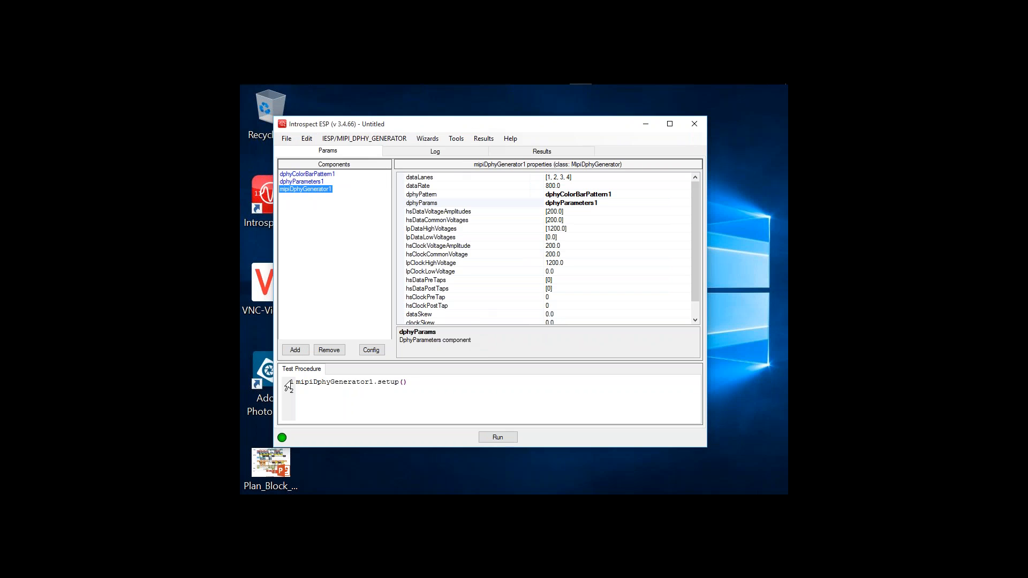
# - Select the procedure's setup line and show the mipiDphyGenerator1 properties
pyautogui.tripleClick(351, 382)
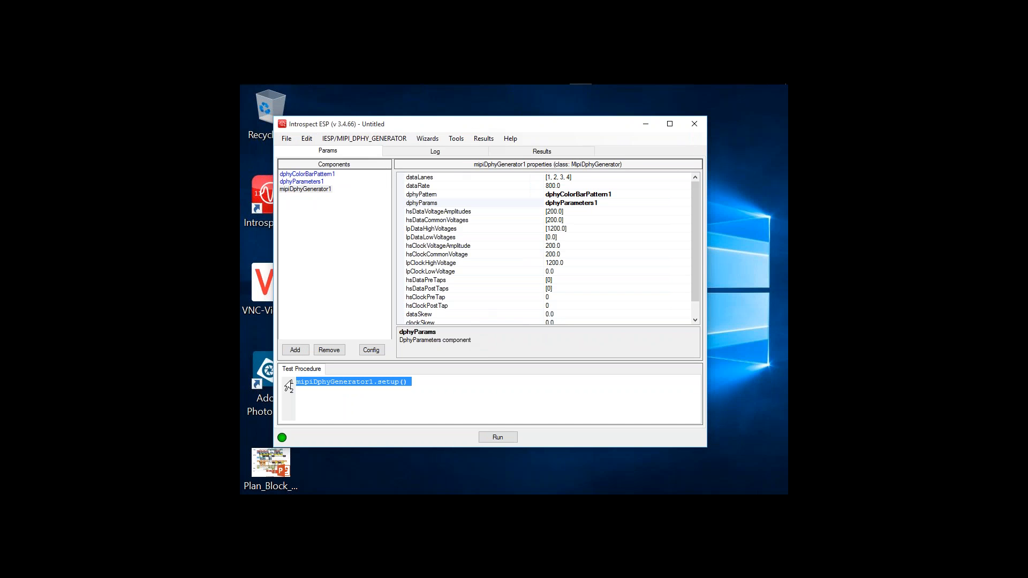
pyautogui.press('enter')
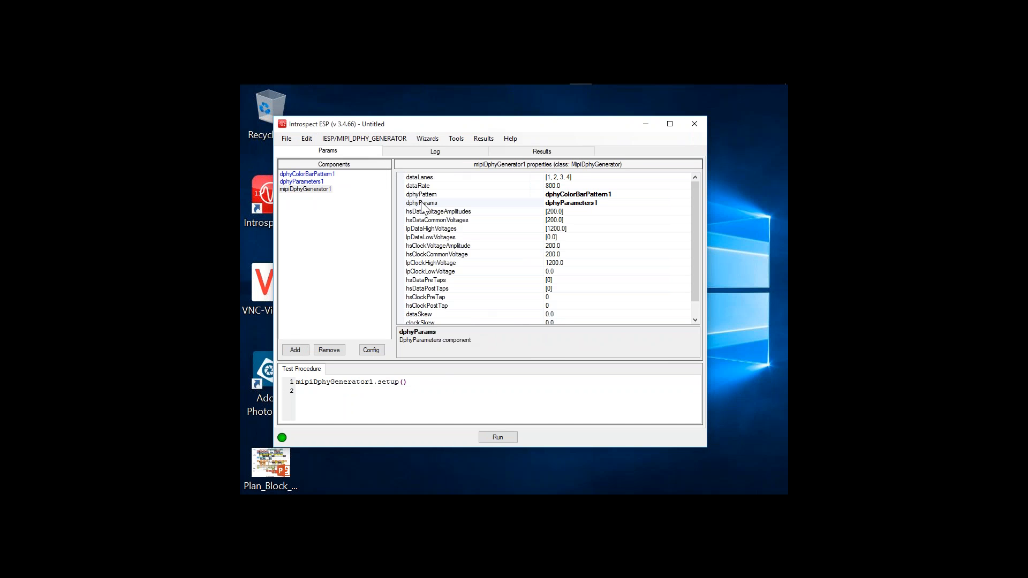
pyautogui.click(298, 390)
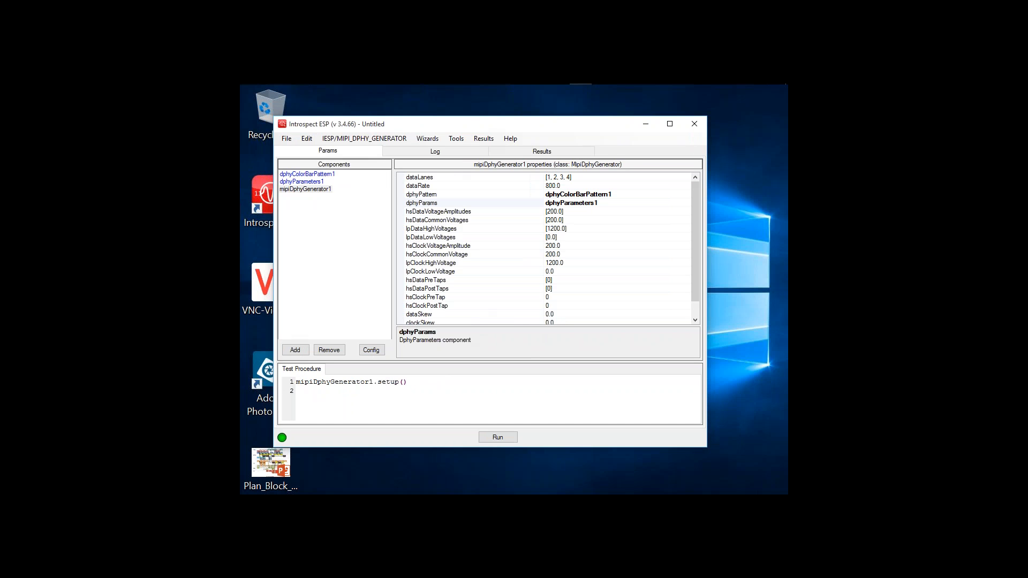
pyautogui.click(305, 189)
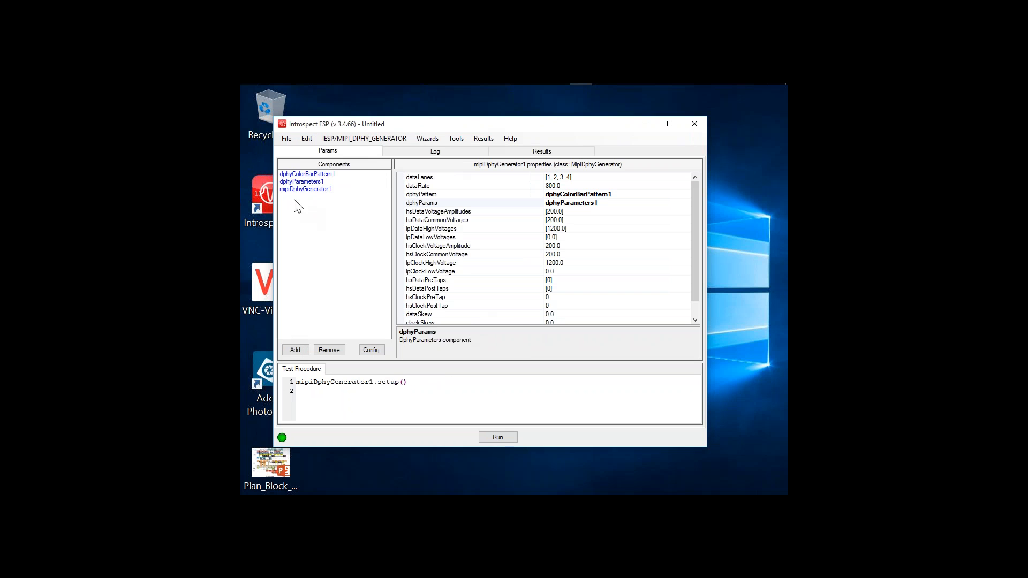
pyautogui.moveTo(315, 200)
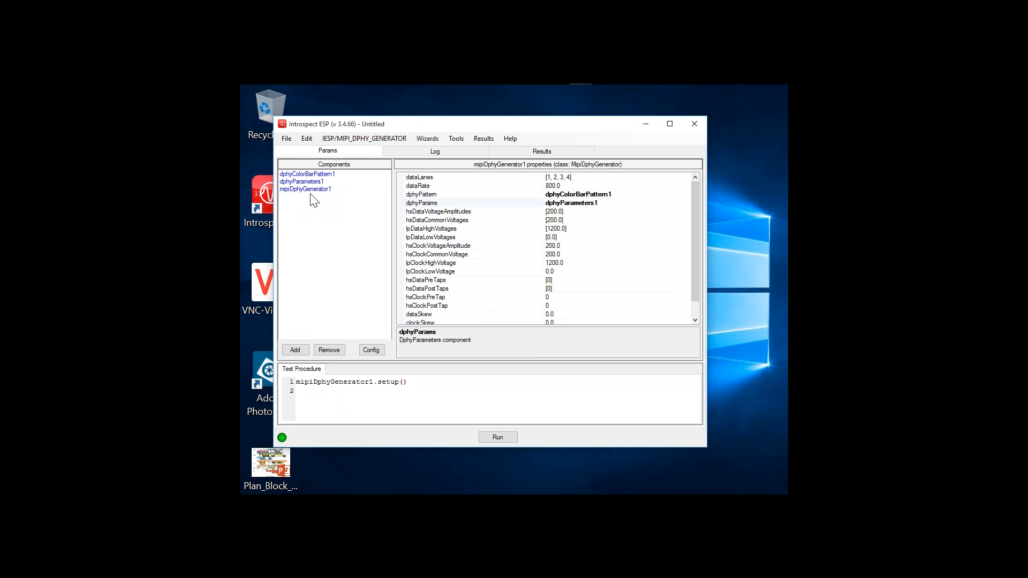
pyautogui.click(304, 189)
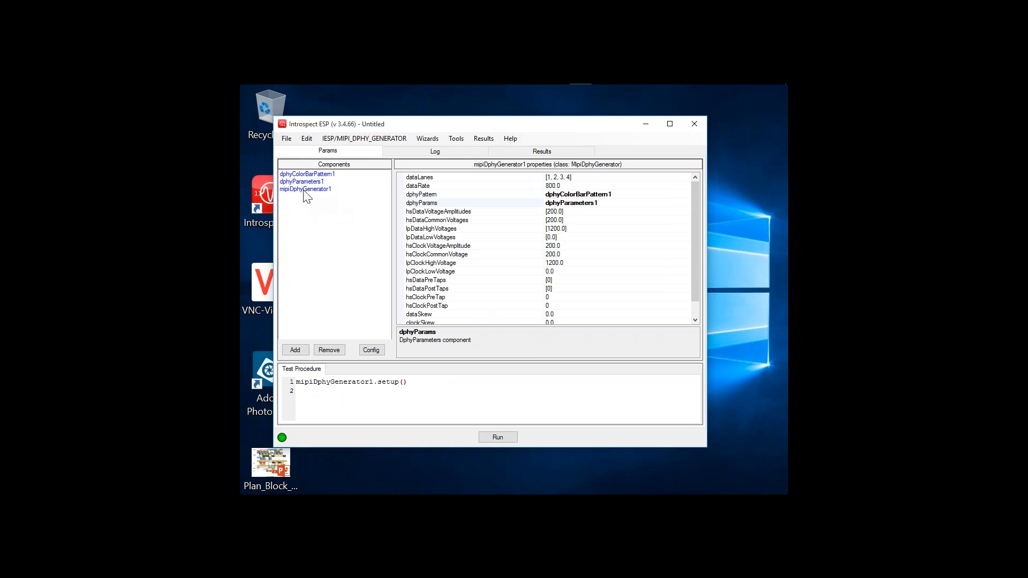
pyautogui.moveTo(365, 202)
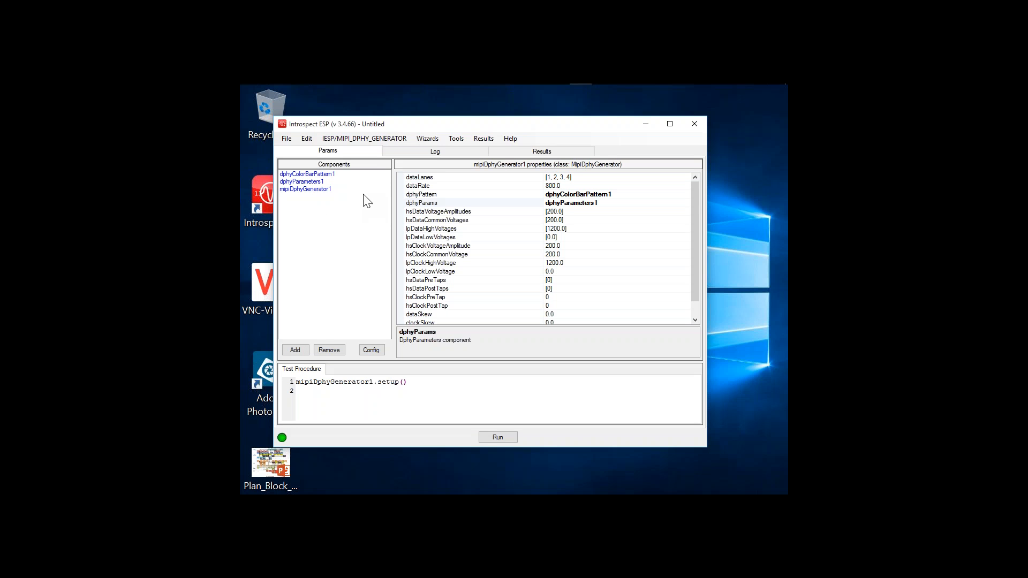
# - Read the dataLanes, dataRate, hsClockVoltageAmplitude and hsClockPreTap setting descriptions
pyautogui.click(419, 177)
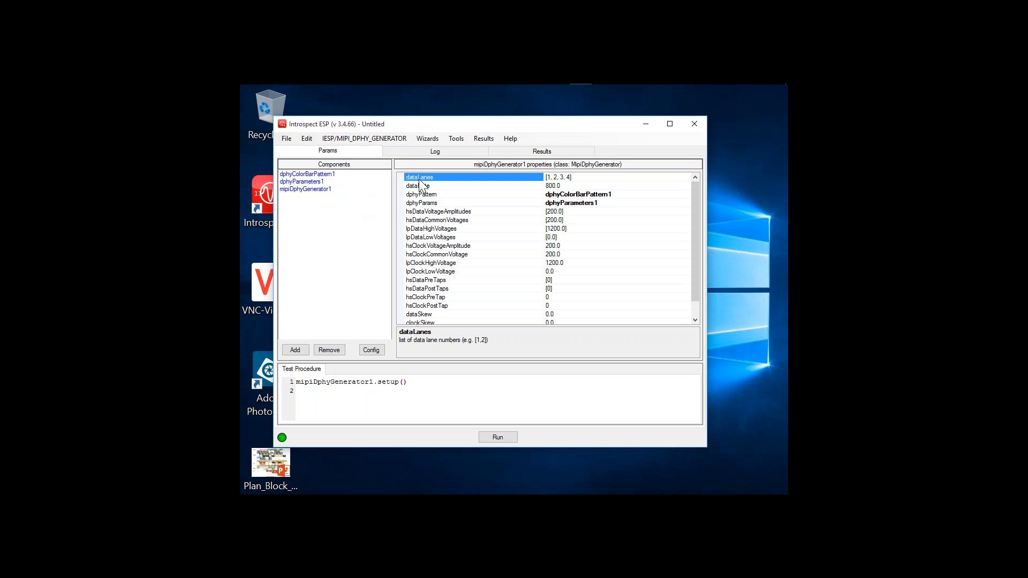
pyautogui.click(415, 186)
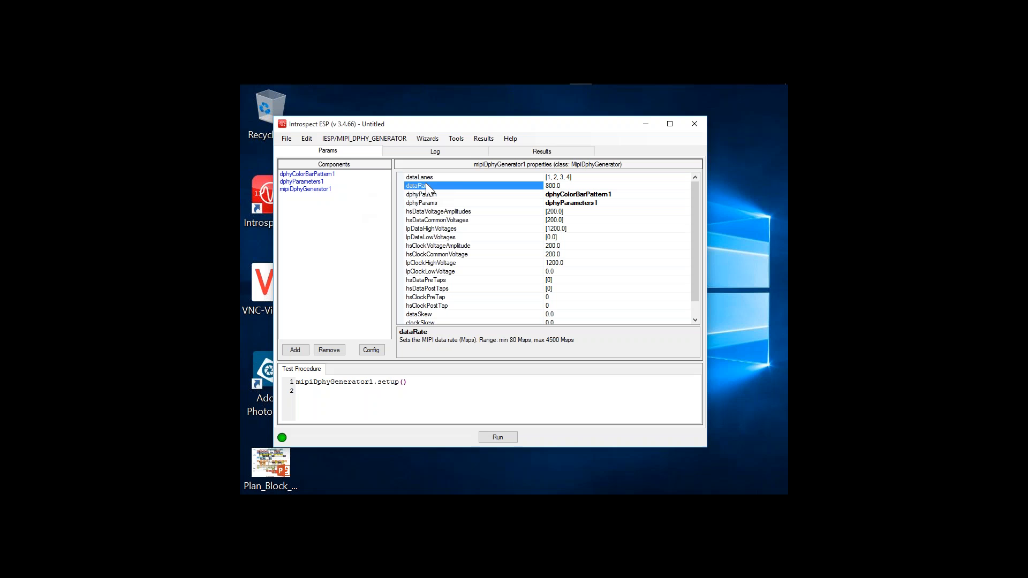
pyautogui.click(437, 245)
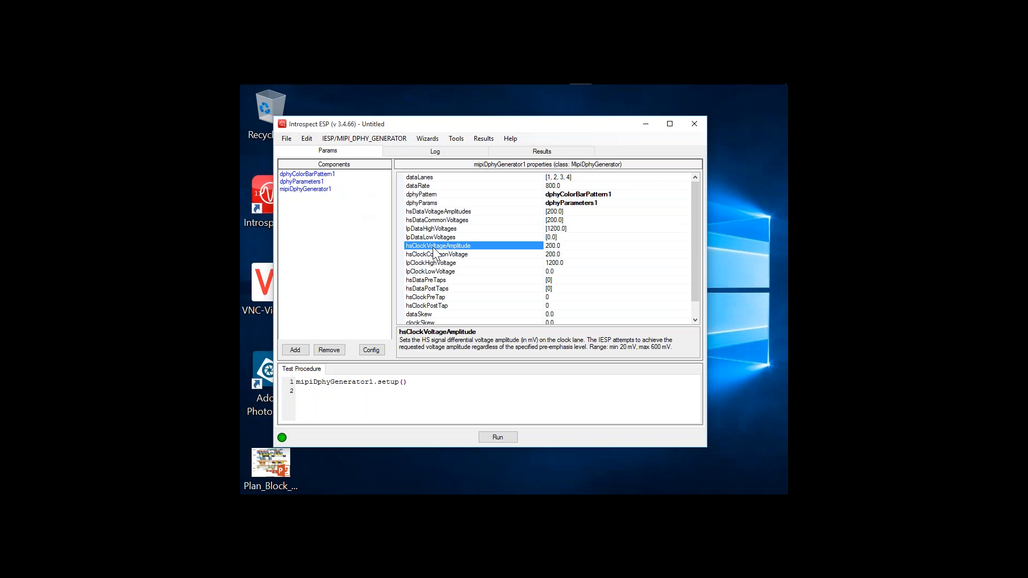
pyautogui.click(430, 237)
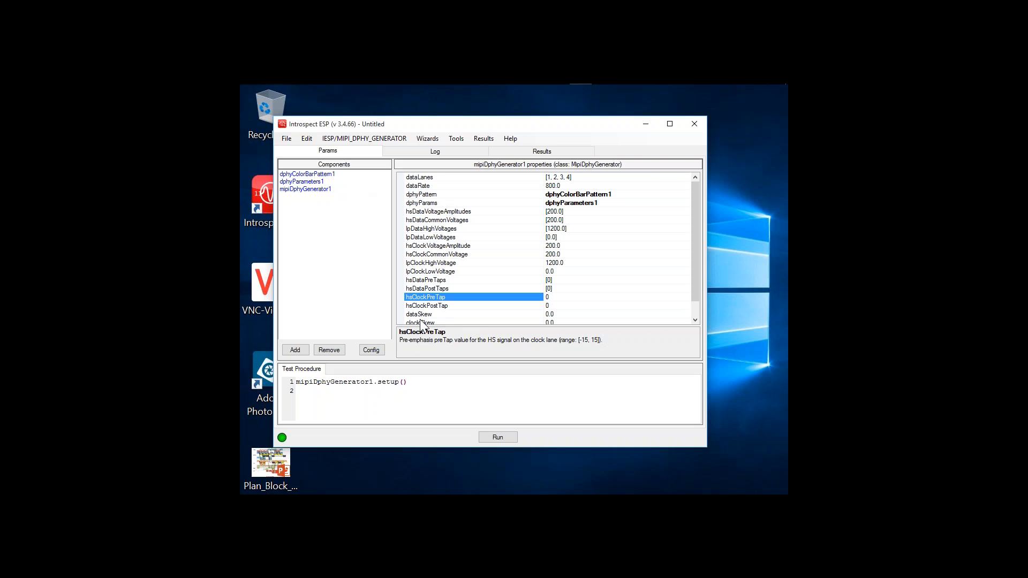
pyautogui.moveTo(425, 246)
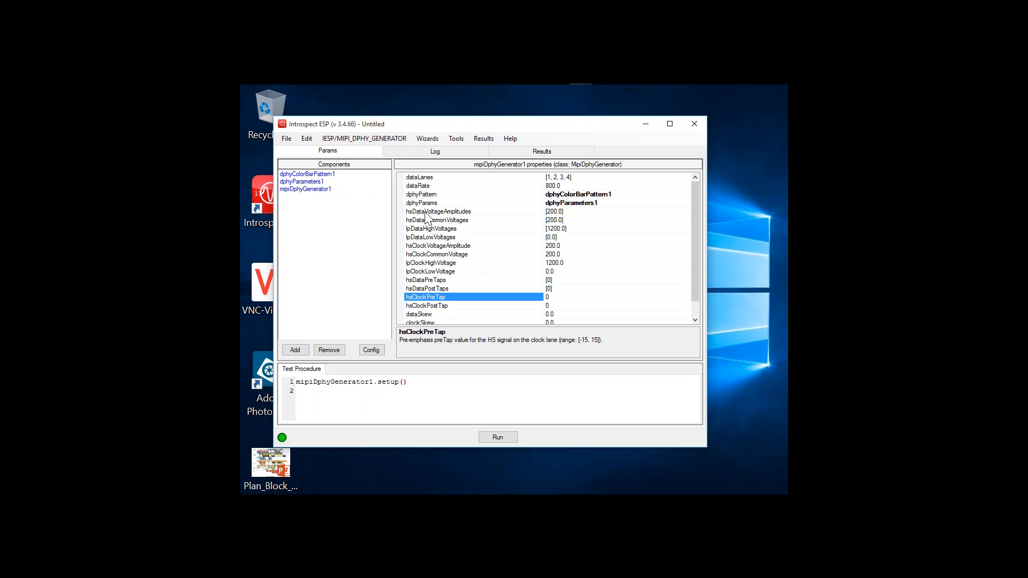
# - Read the dphyPattern description, then select the color bar pattern's imageFormat setting
pyautogui.click(459, 194)
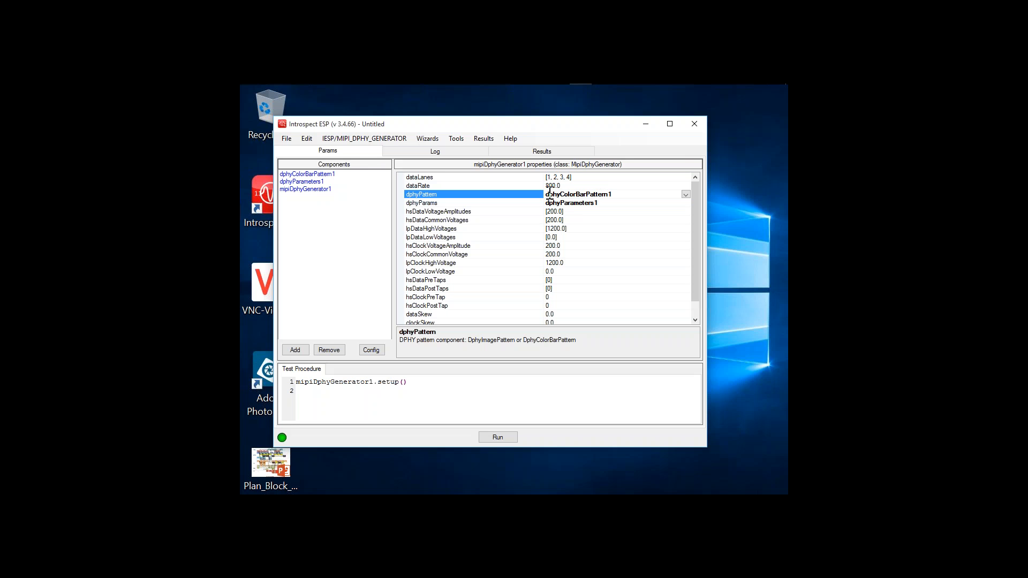
pyautogui.moveTo(573, 209)
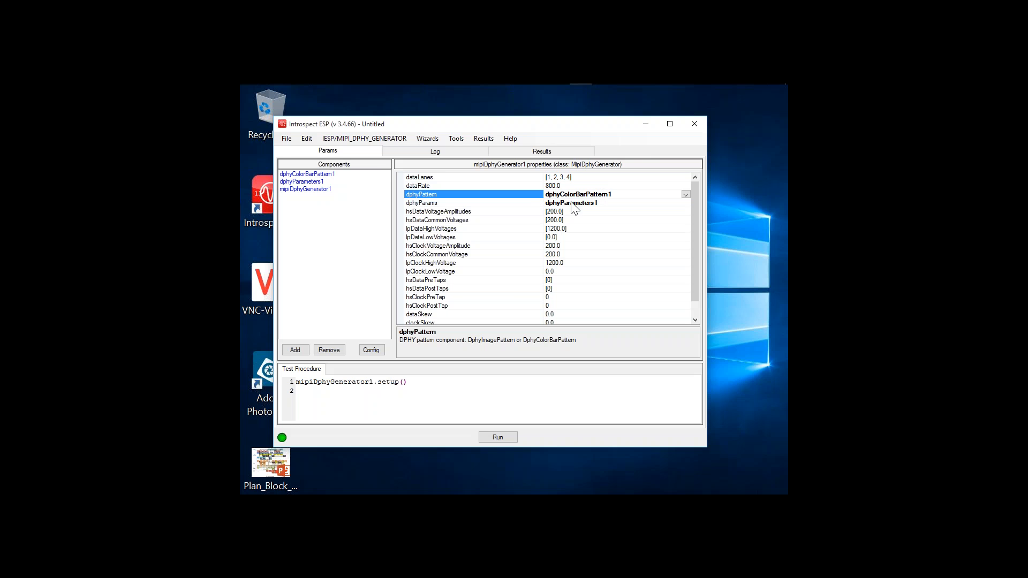
pyautogui.moveTo(575, 207)
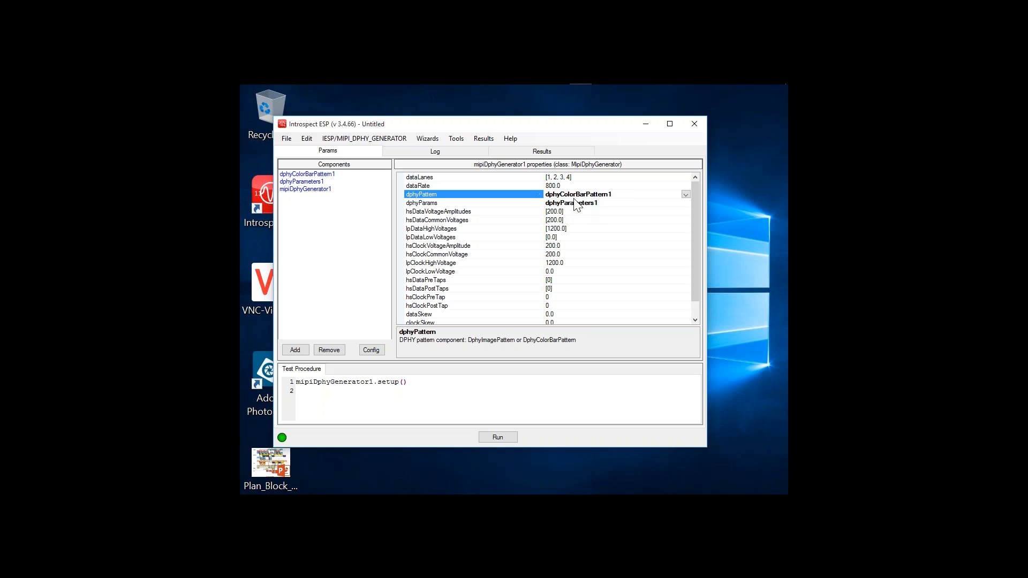
pyautogui.moveTo(605, 196)
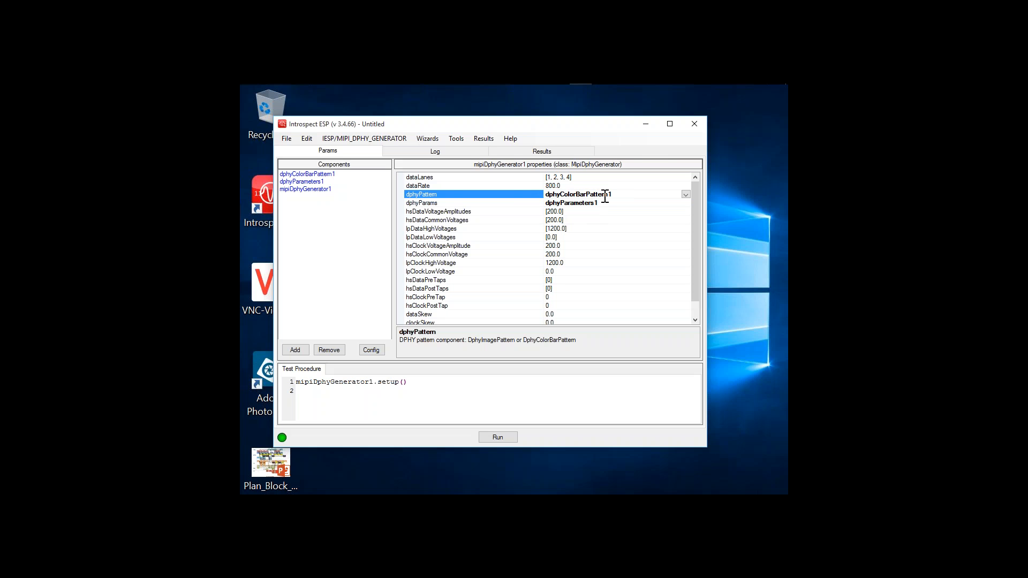
pyautogui.click(306, 173)
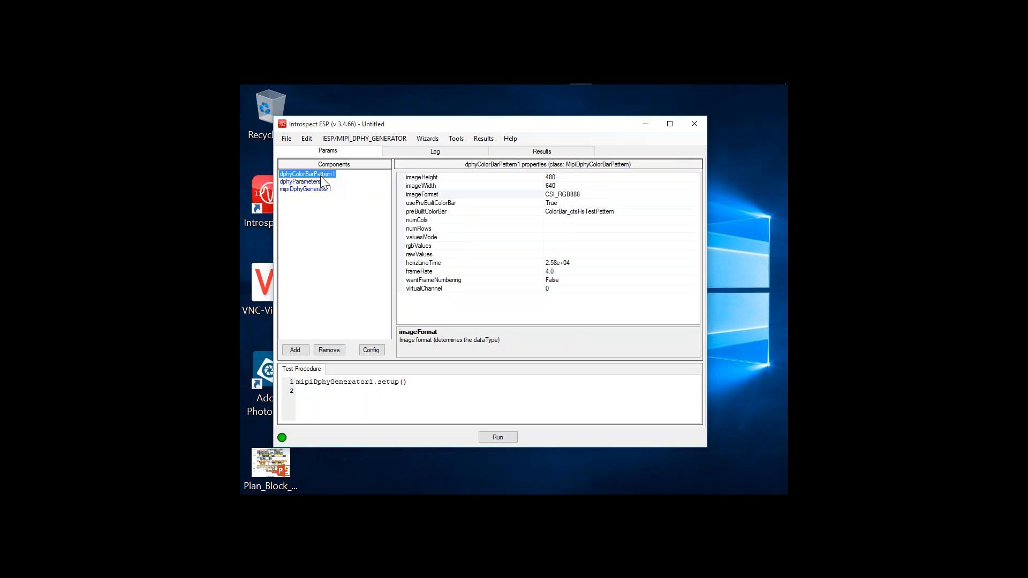
pyautogui.moveTo(411, 273)
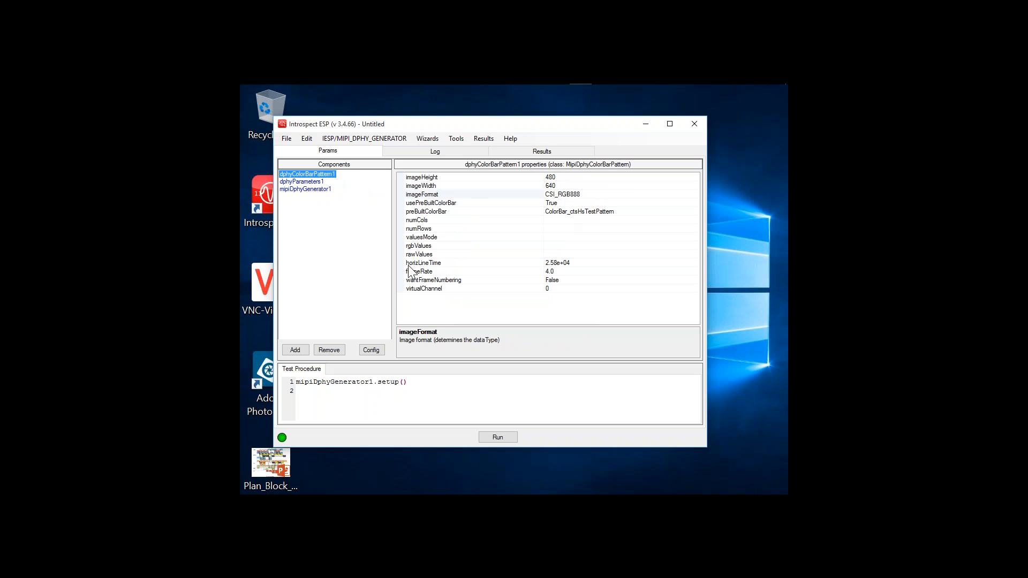
pyautogui.moveTo(522, 225)
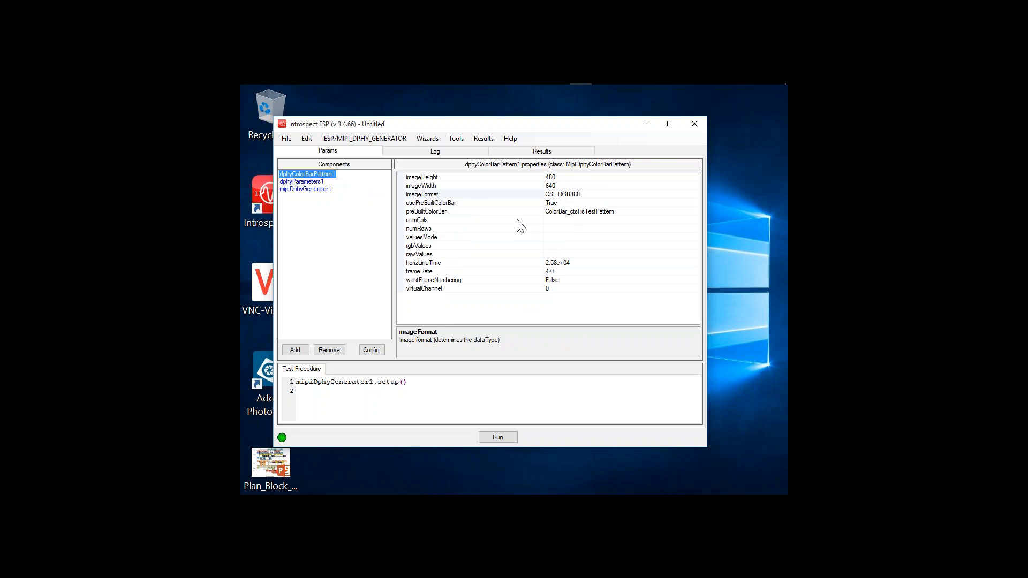
pyautogui.click(421, 177)
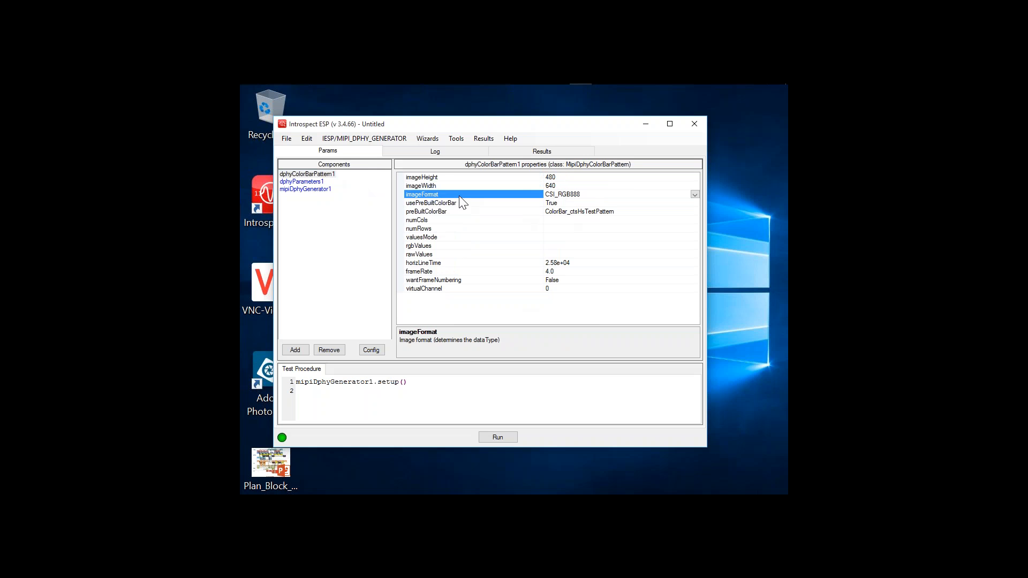
pyautogui.moveTo(688, 197)
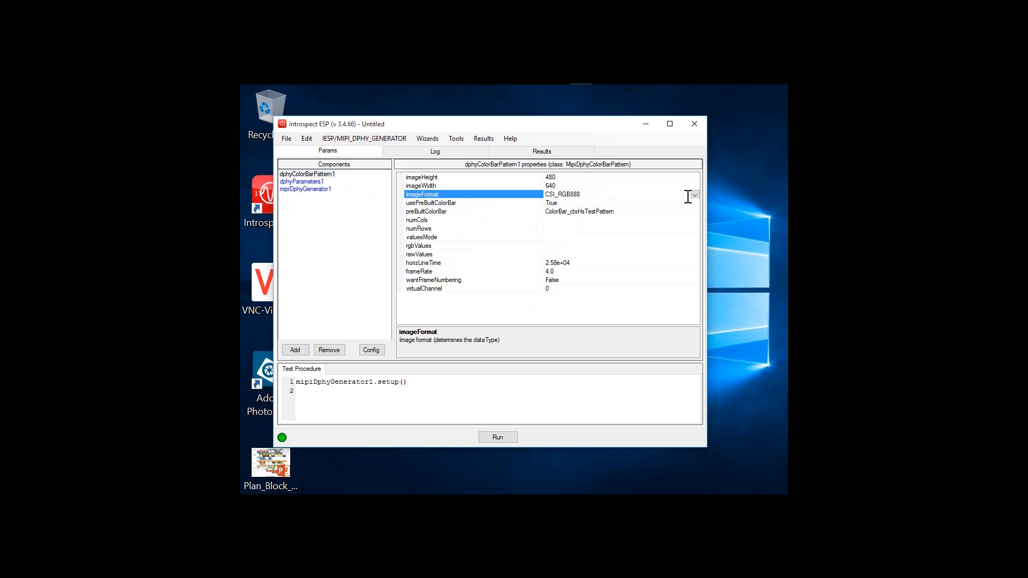
# - Keep CSI_RGB888 as the color bar image format
pyautogui.click(694, 194)
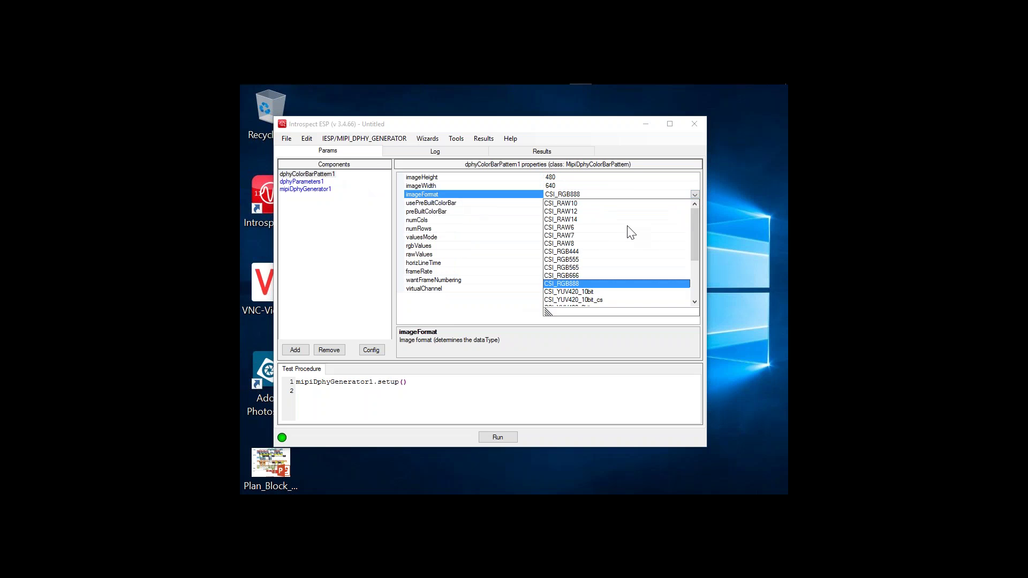
pyautogui.scroll(-3)
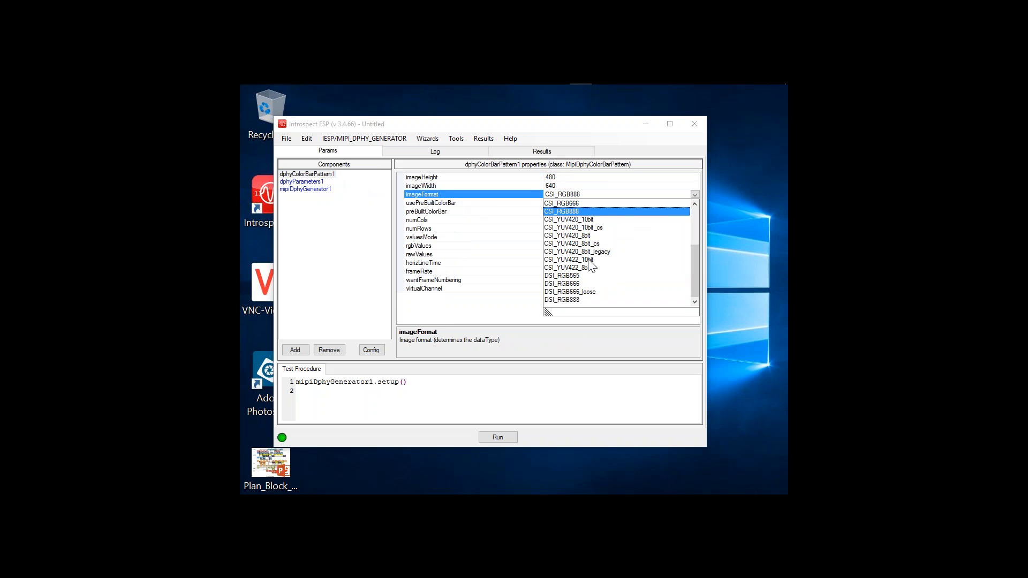
pyautogui.moveTo(565, 293)
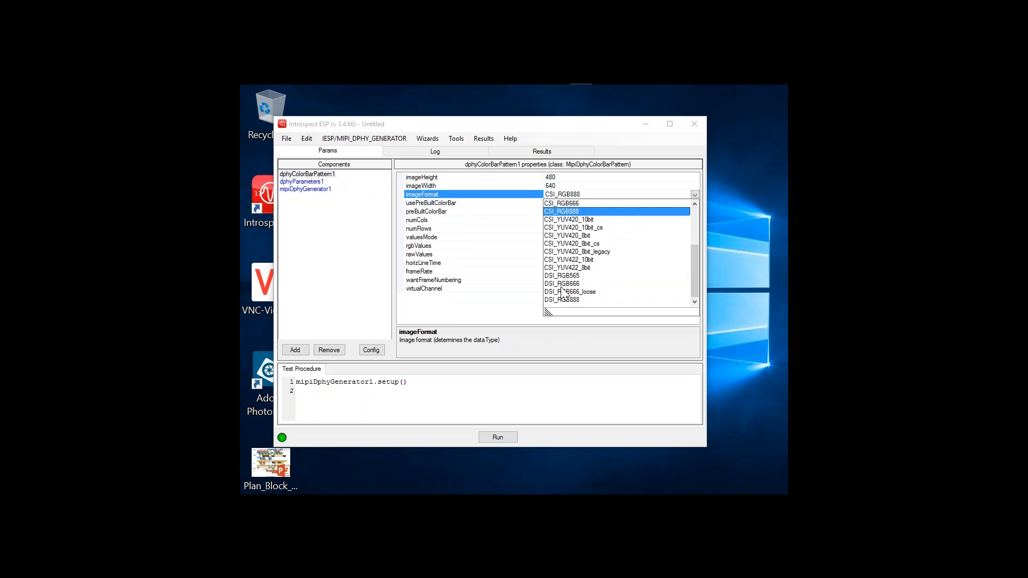
pyautogui.moveTo(363, 195)
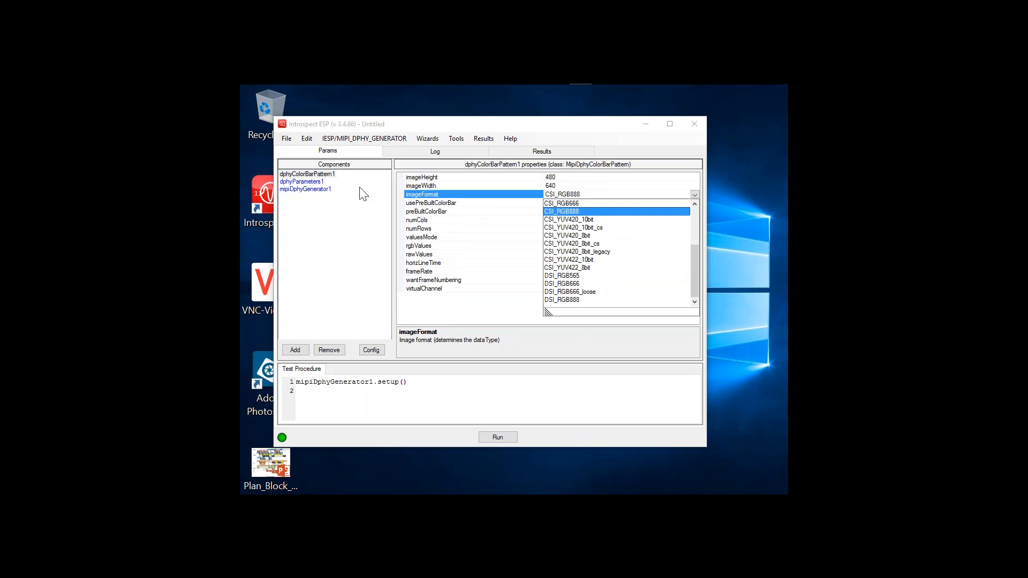
pyautogui.click(421, 186)
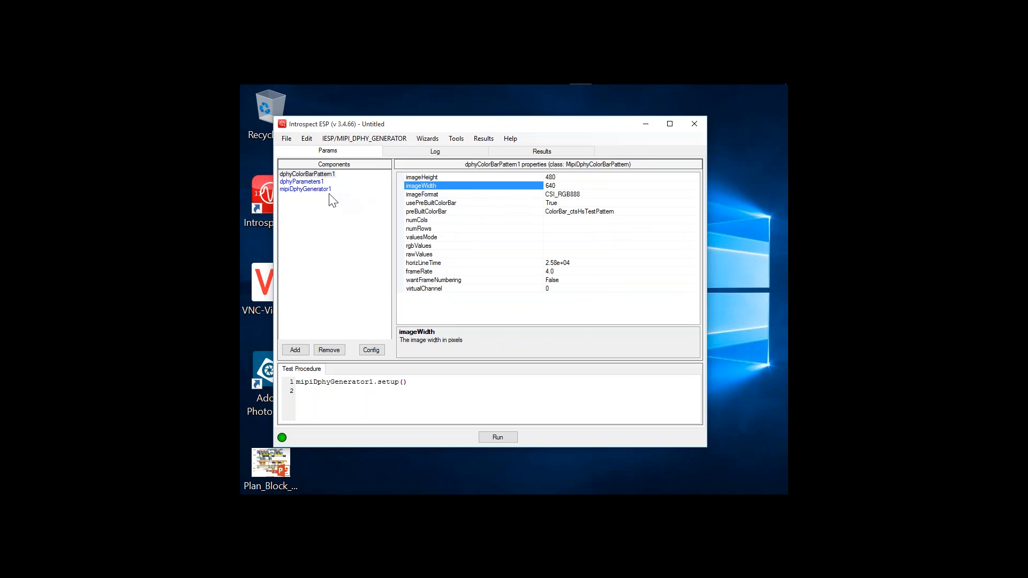
# - Browse the mipiDphyGenerator1, dphyColorBarPattern1 and dphyParameters1 component properties
pyautogui.click(304, 189)
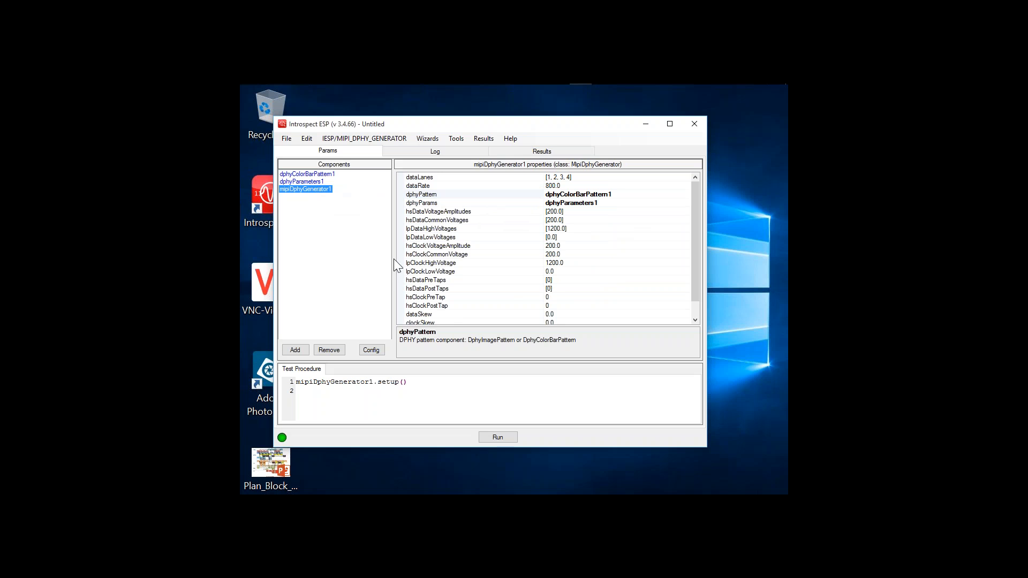
pyautogui.moveTo(398, 218)
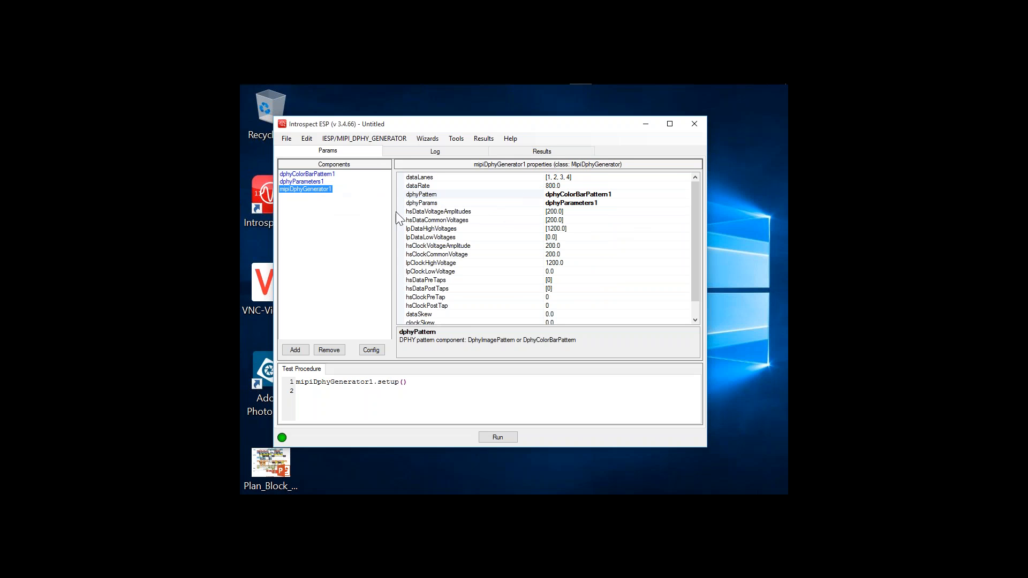
pyautogui.click(306, 174)
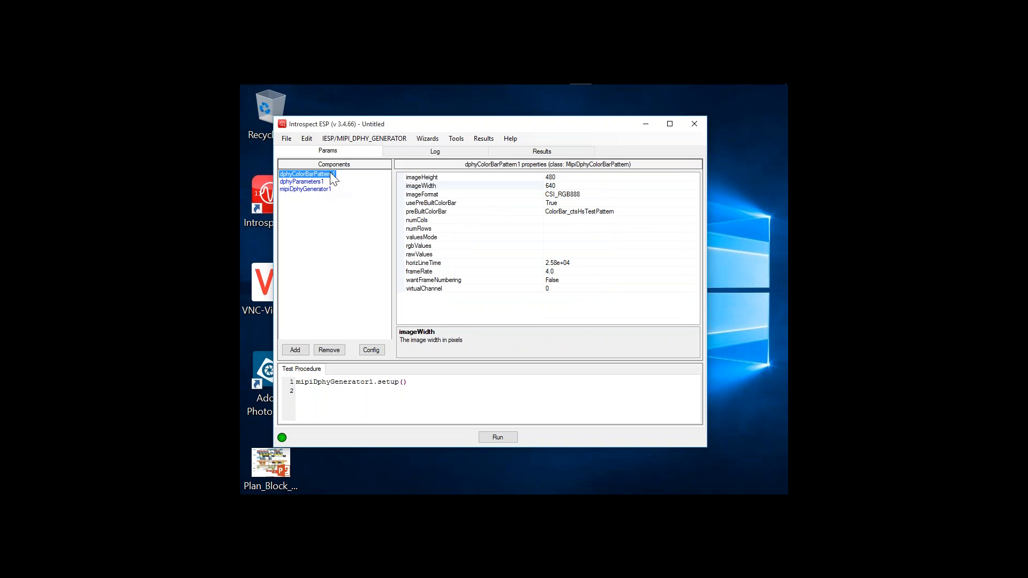
pyautogui.moveTo(305, 189)
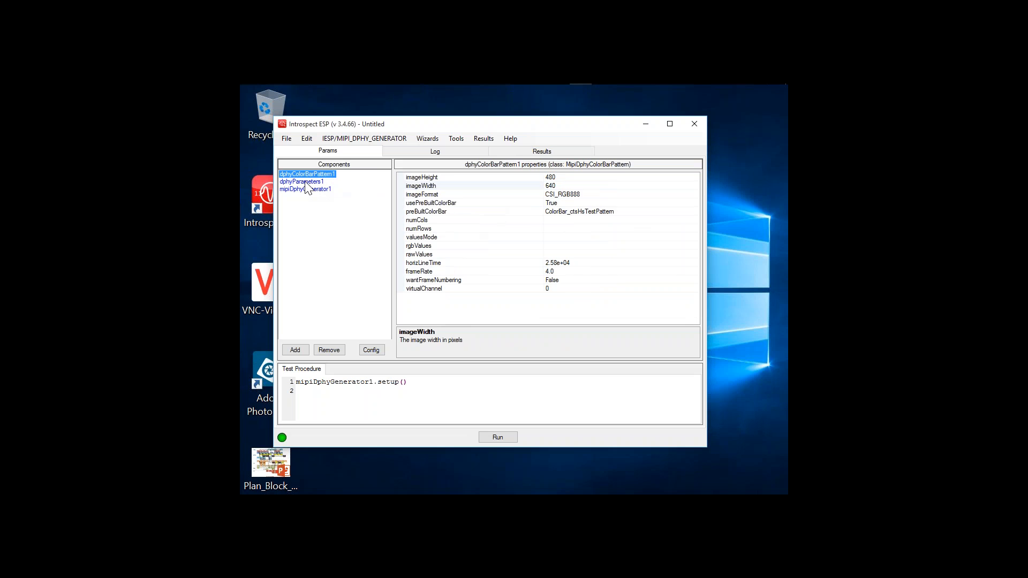
pyautogui.click(301, 182)
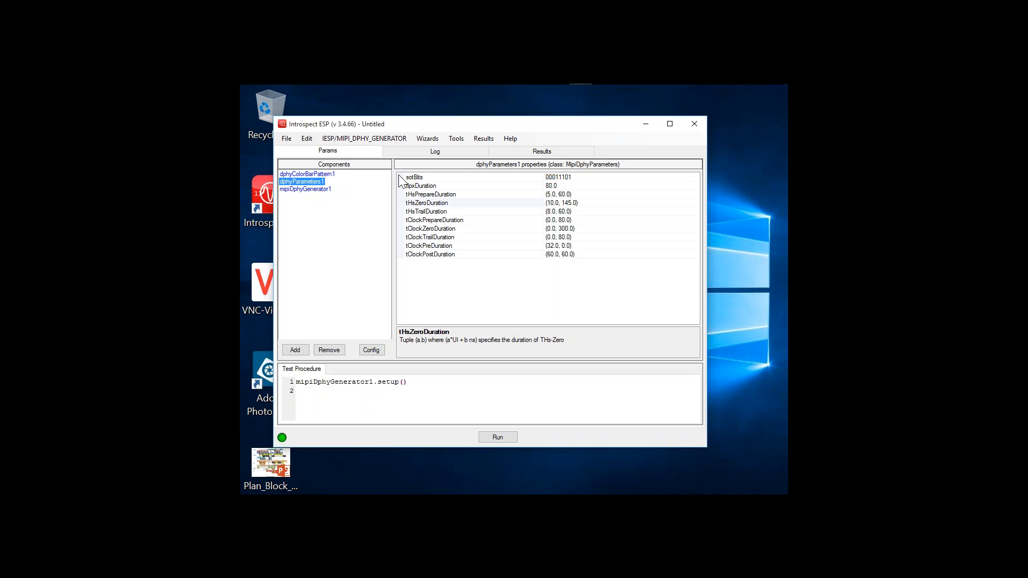
pyautogui.moveTo(459, 292)
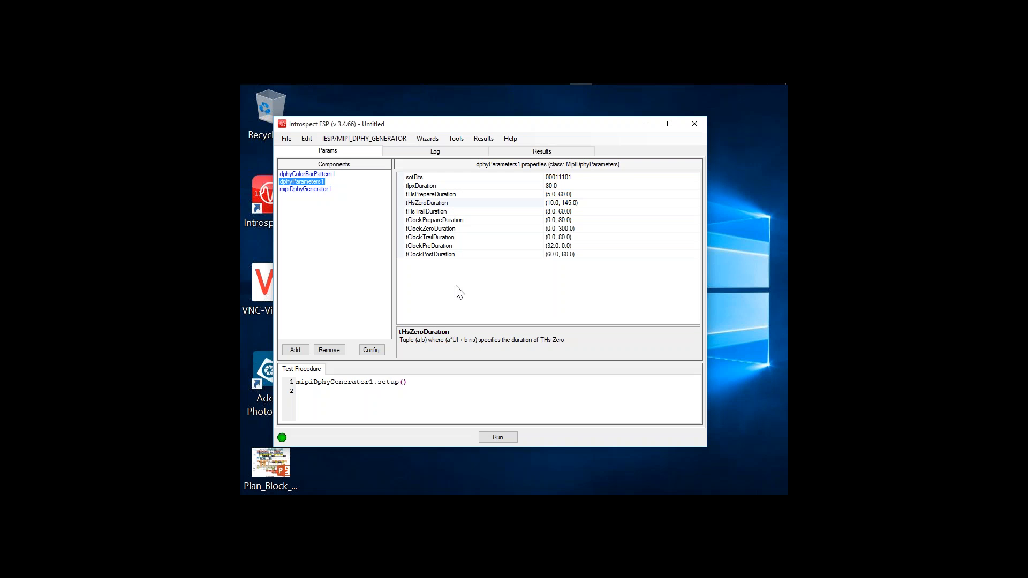
pyautogui.moveTo(349, 211)
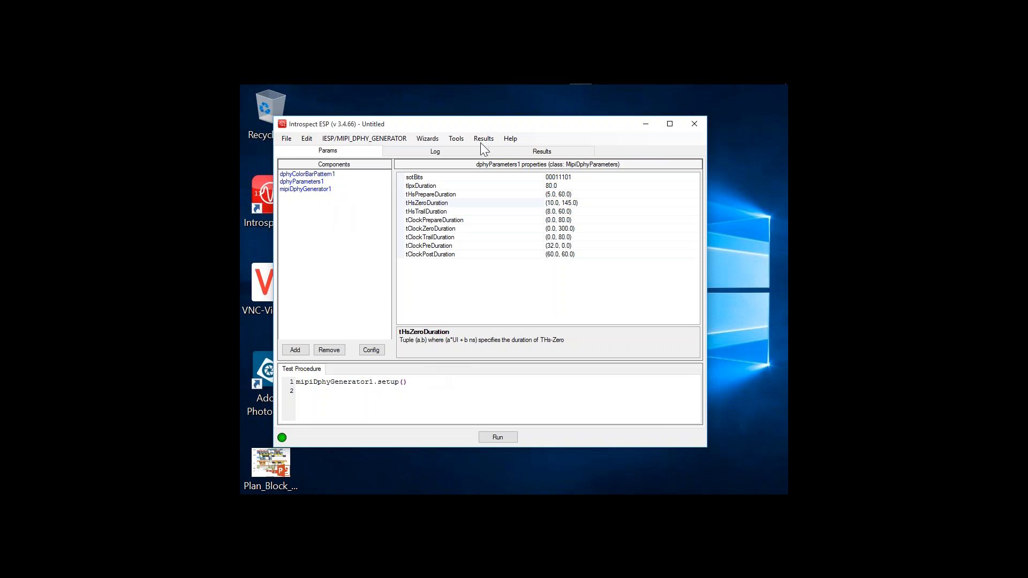
pyautogui.moveTo(485, 400)
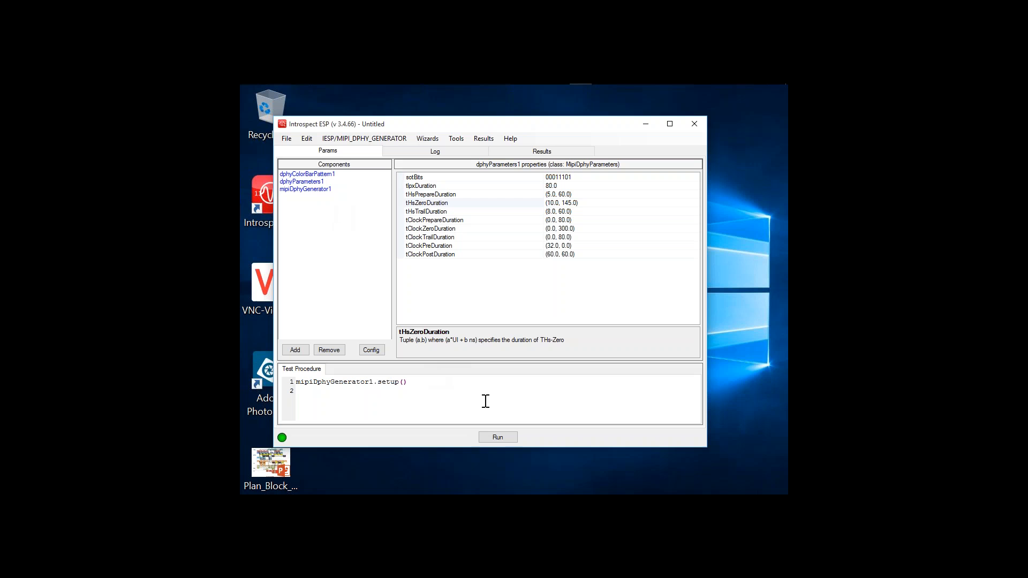
pyautogui.moveTo(475, 381)
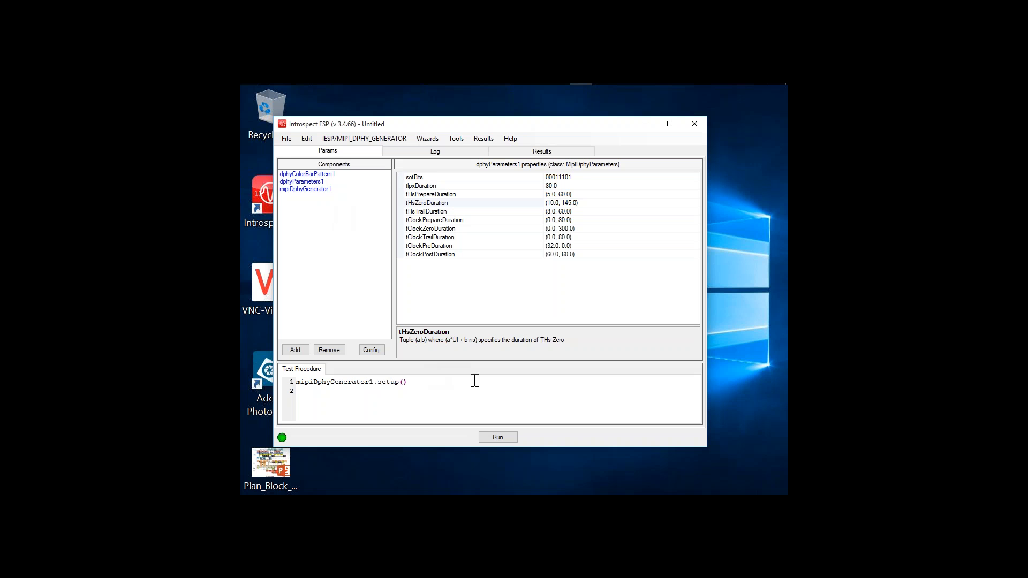
pyautogui.moveTo(444, 137)
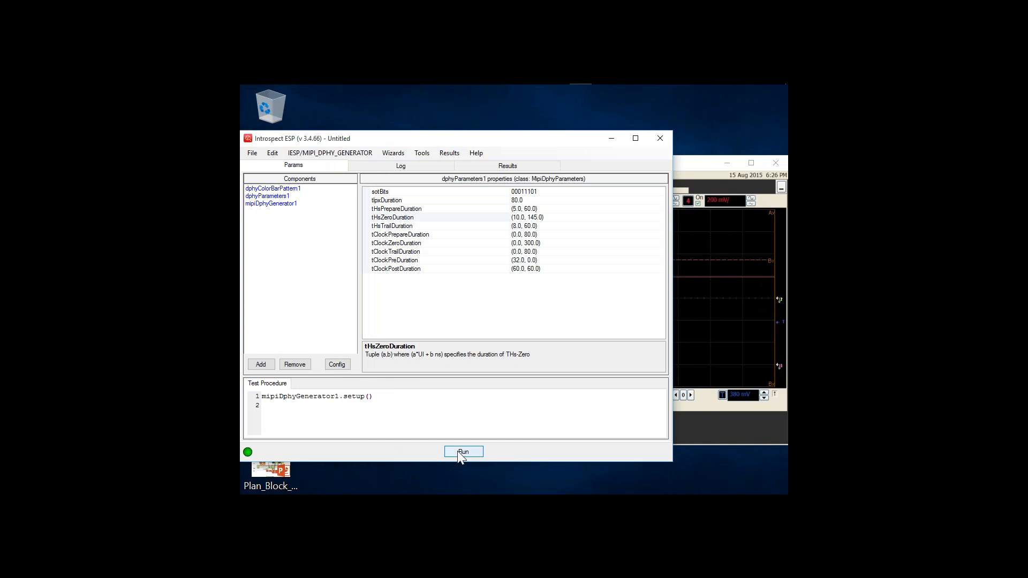
# - Run the setup() generator test procedure from Introspect ESP
pyautogui.click(463, 452)
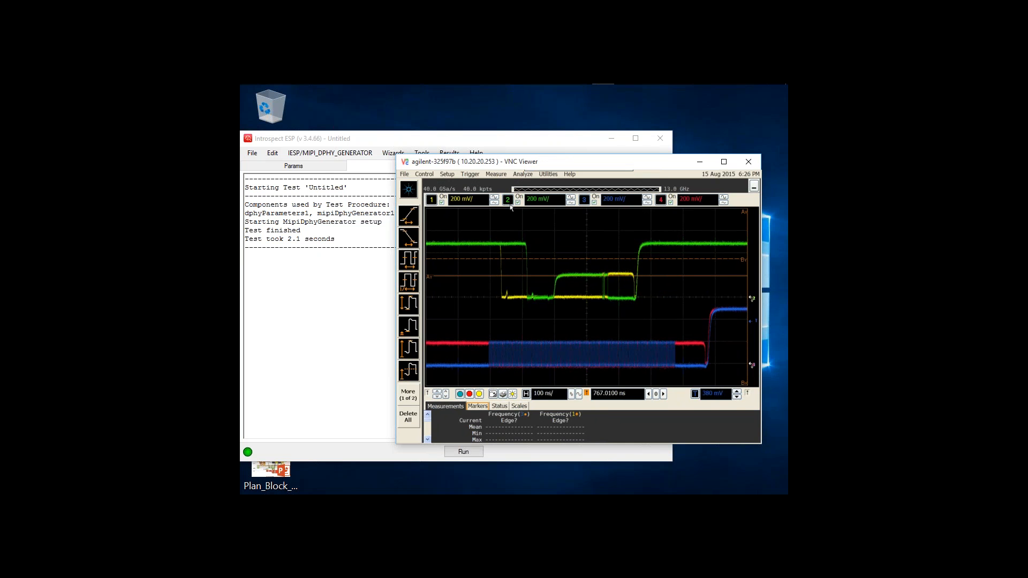
pyautogui.moveTo(555, 301)
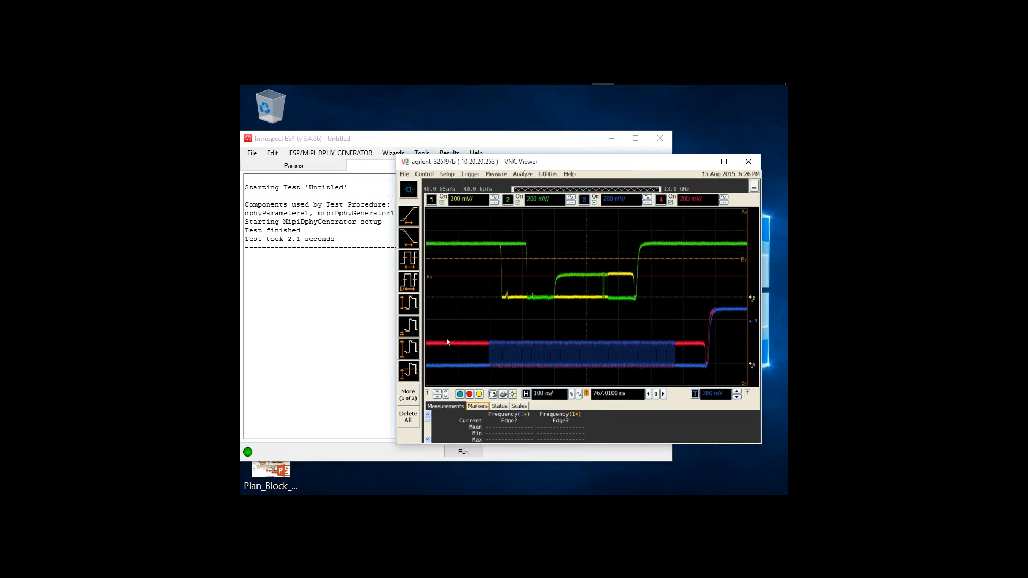
pyautogui.moveTo(477, 358)
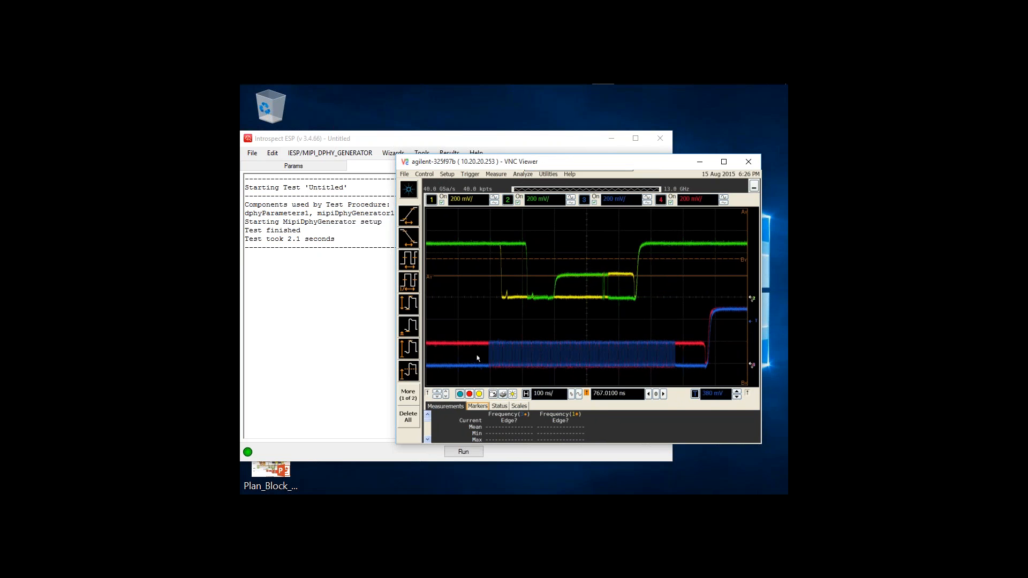
pyautogui.moveTo(468, 360)
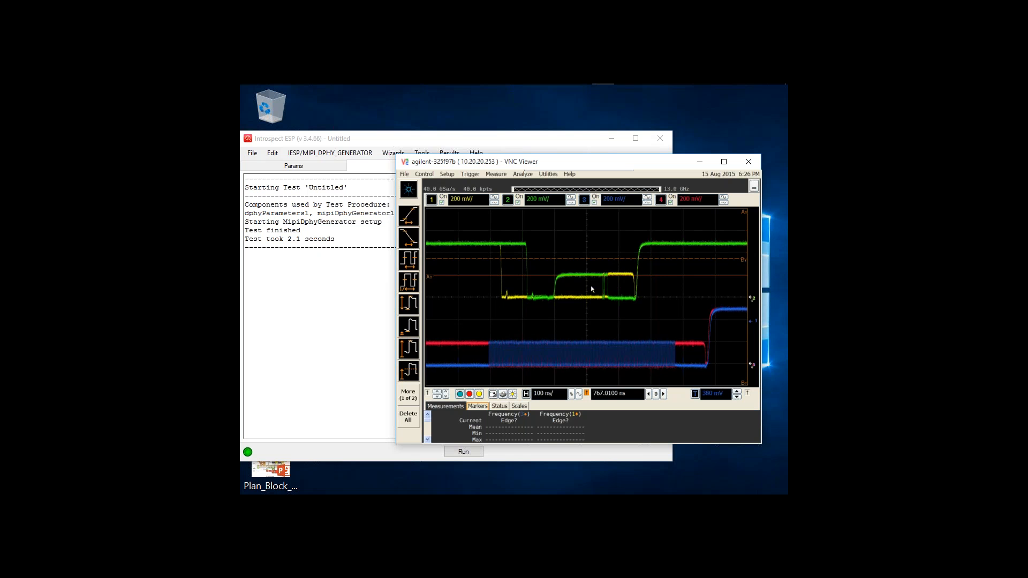
pyautogui.moveTo(590, 320)
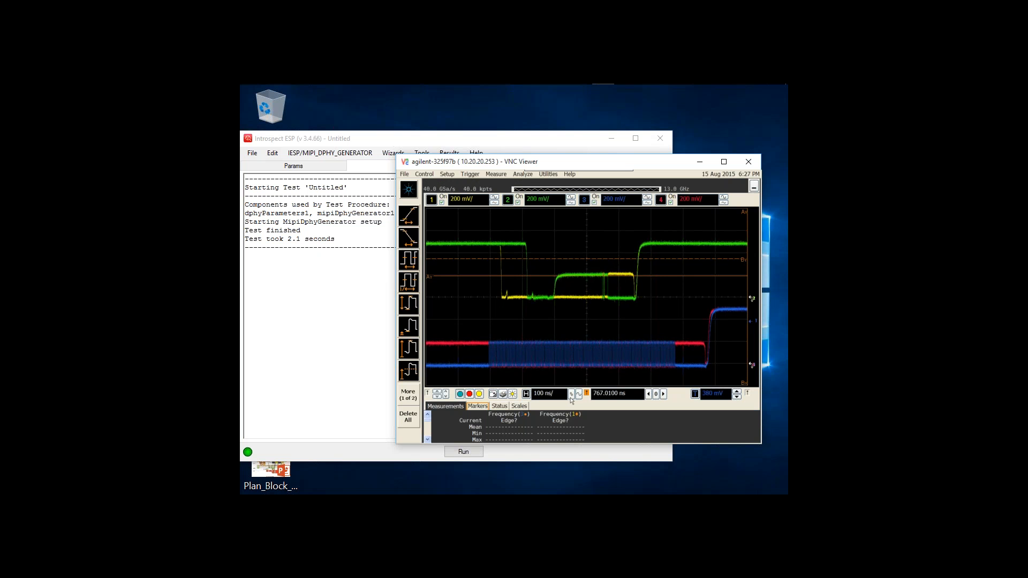
# - Step the oscilloscope timebase from 100 ns/ up to 200 µs/, then return to Introspect ESP
pyautogui.click(571, 397)
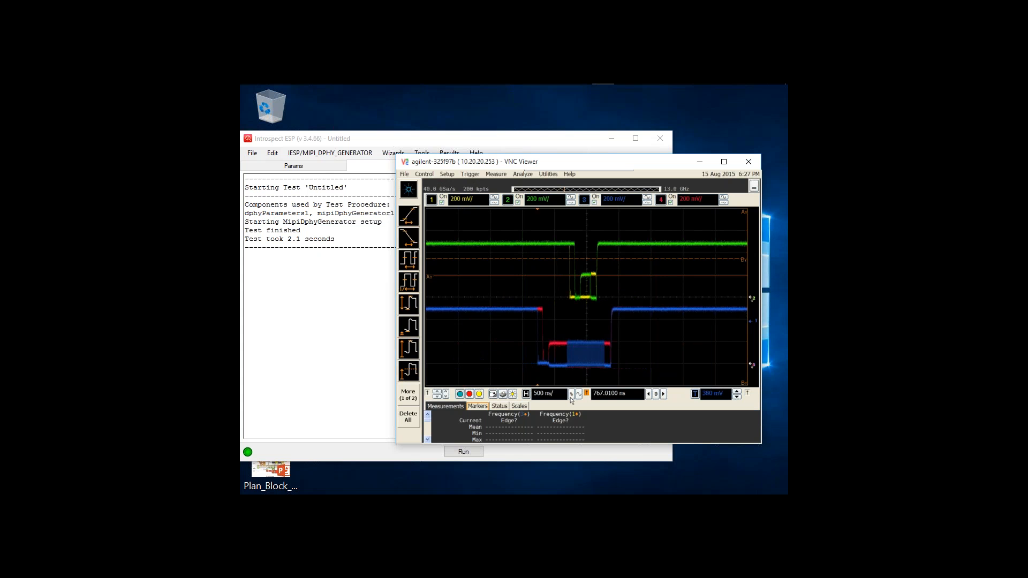
pyautogui.click(578, 394)
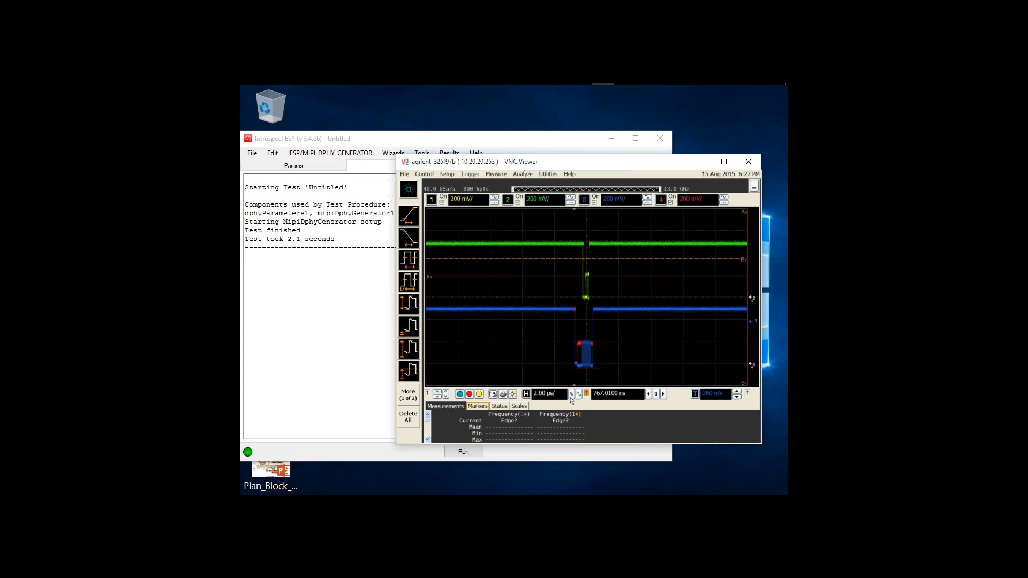
pyautogui.click(578, 394)
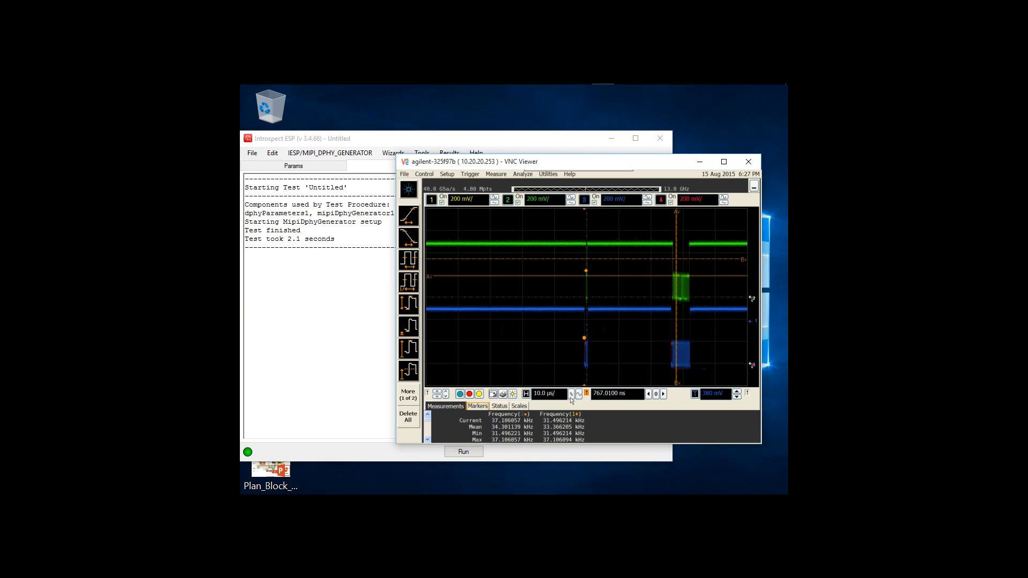
pyautogui.click(570, 391)
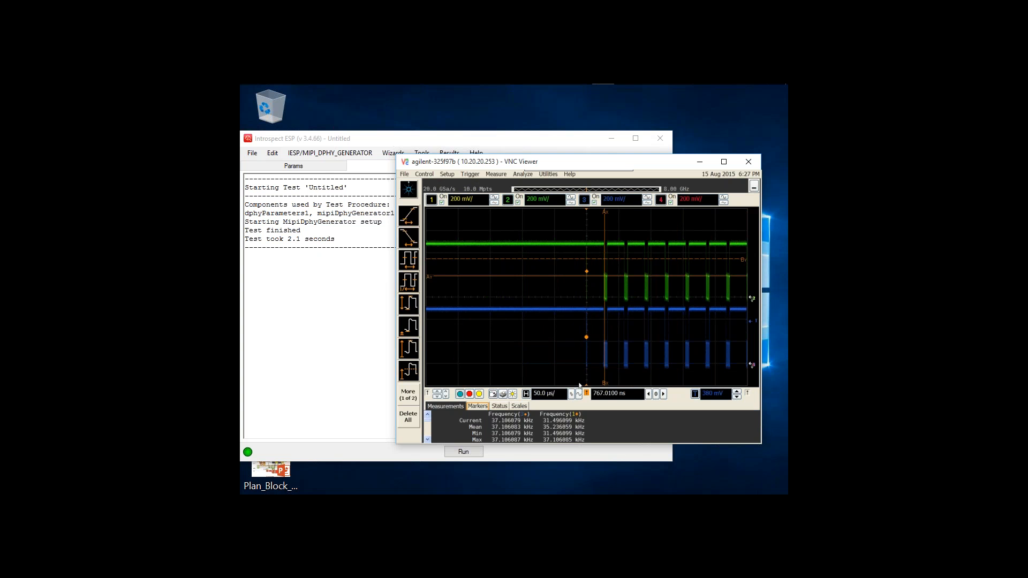
pyautogui.click(579, 393)
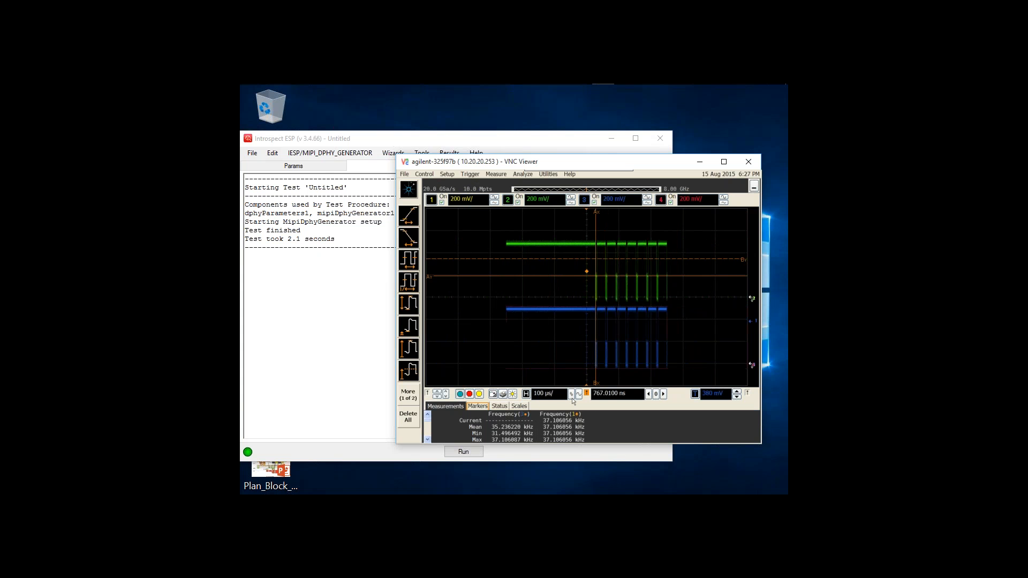
pyautogui.click(572, 394)
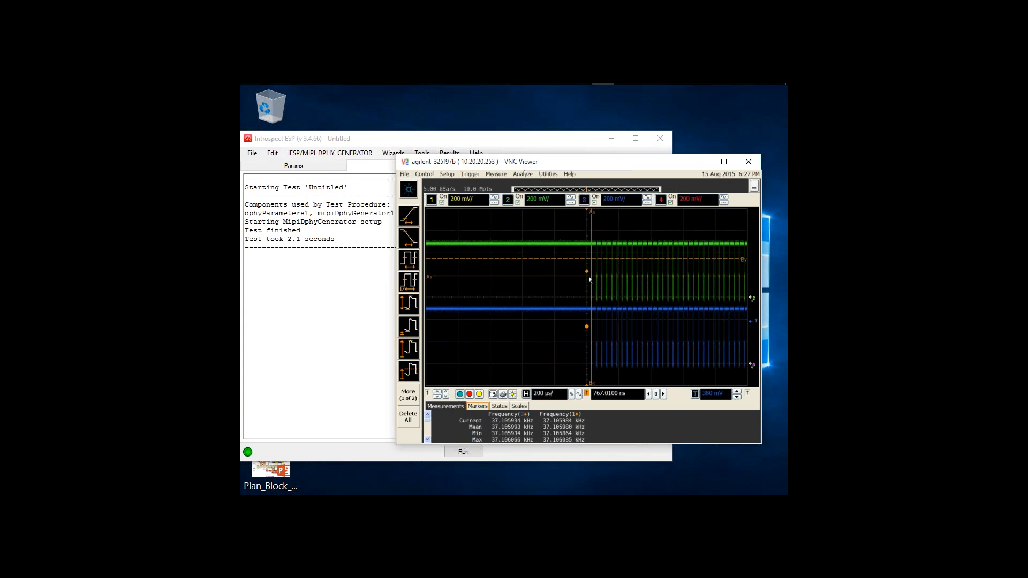
pyautogui.moveTo(633, 288)
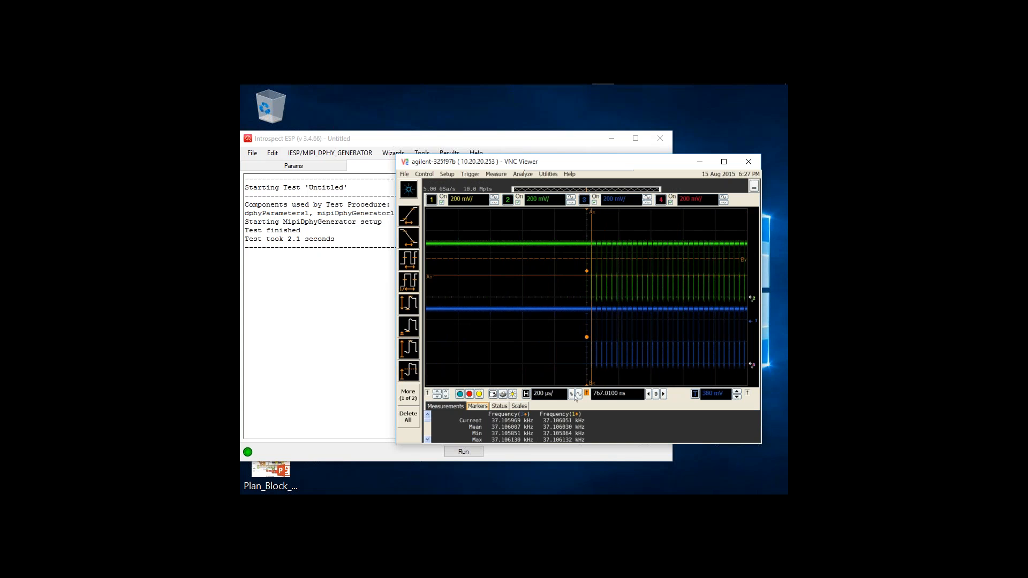
pyautogui.click(572, 394)
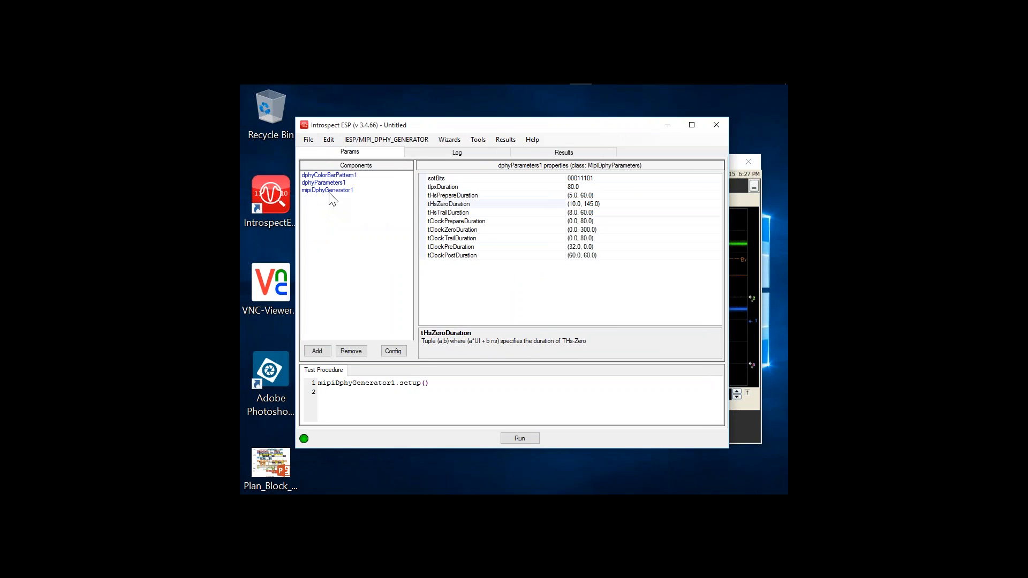
# - Show dphyColorBarPattern1's 640×480 CSI_RGB888, 4.0 frame-rate settings again
pyautogui.click(329, 174)
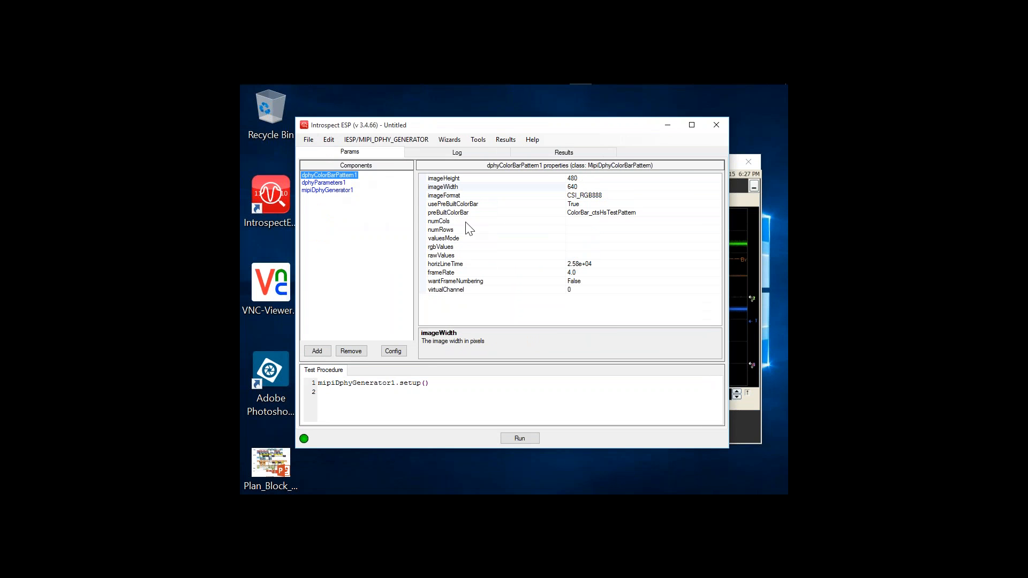
pyautogui.moveTo(620, 211)
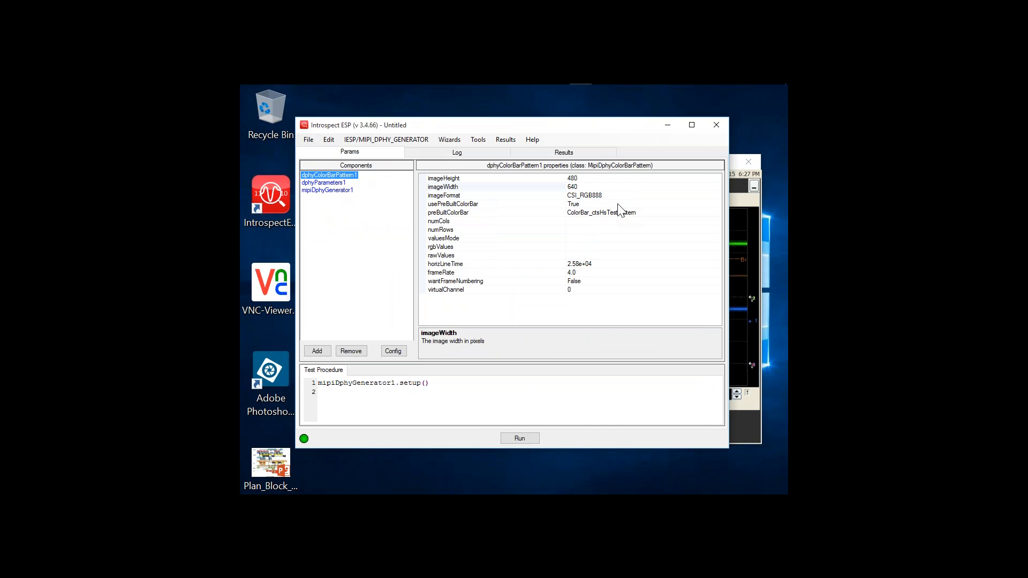
pyautogui.moveTo(312, 232)
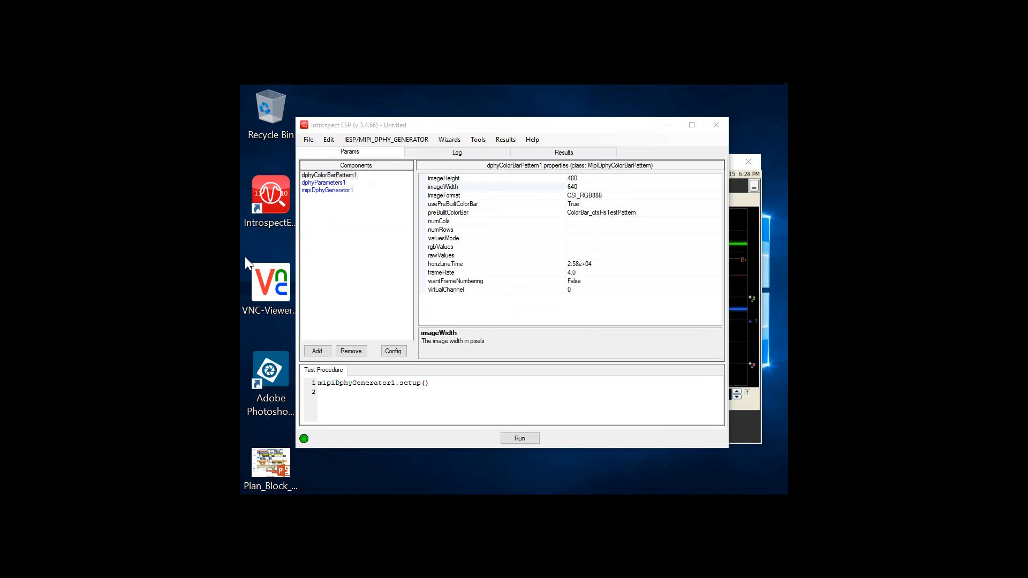
pyautogui.moveTo(676, 414)
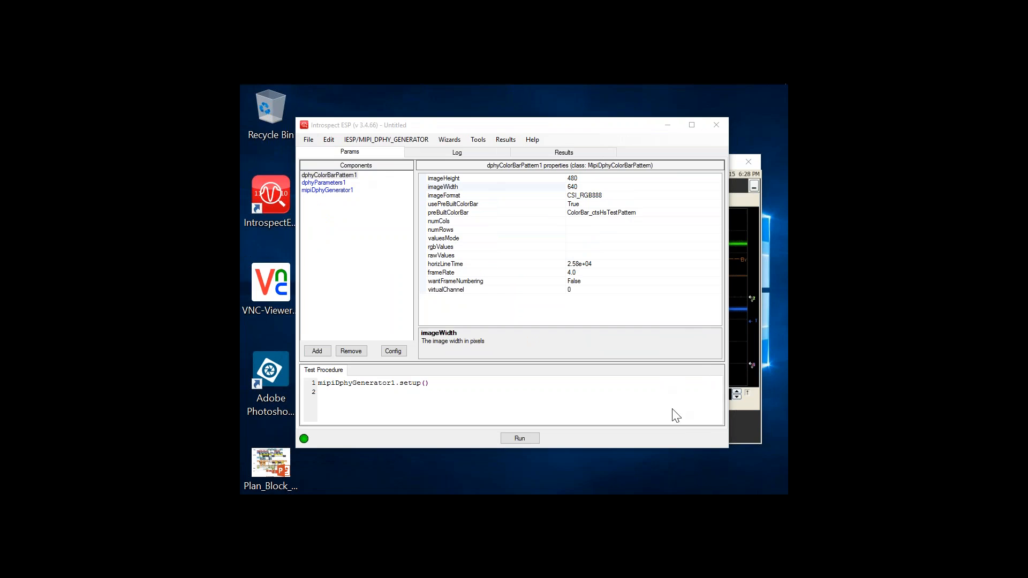